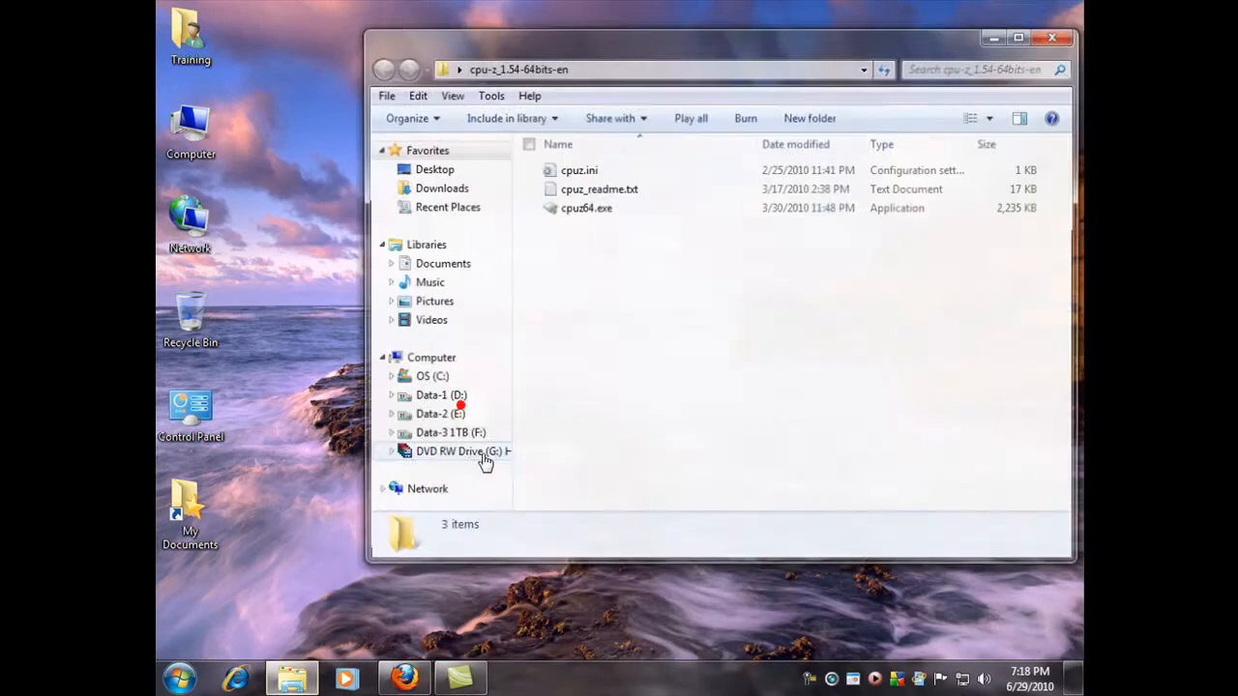
# Select cpuz64.exe in the cpu-z_1.54-64bits-en folder.
pyautogui.click(581, 206)
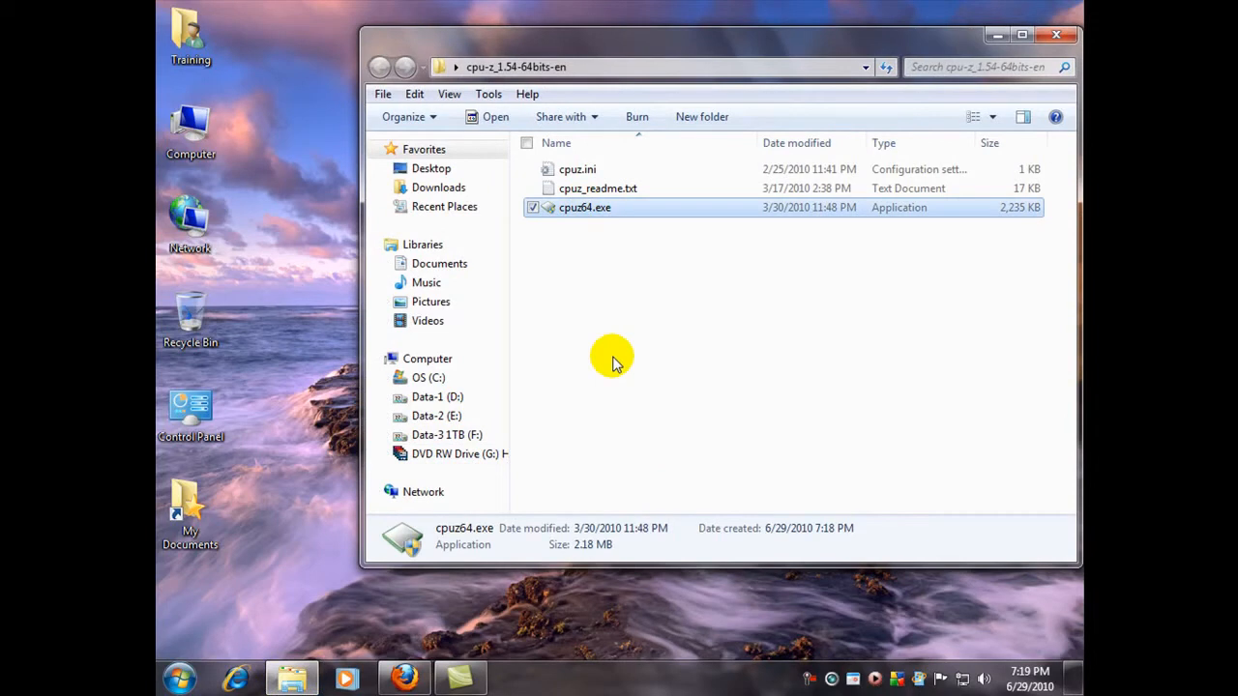
pyautogui.moveTo(620, 355)
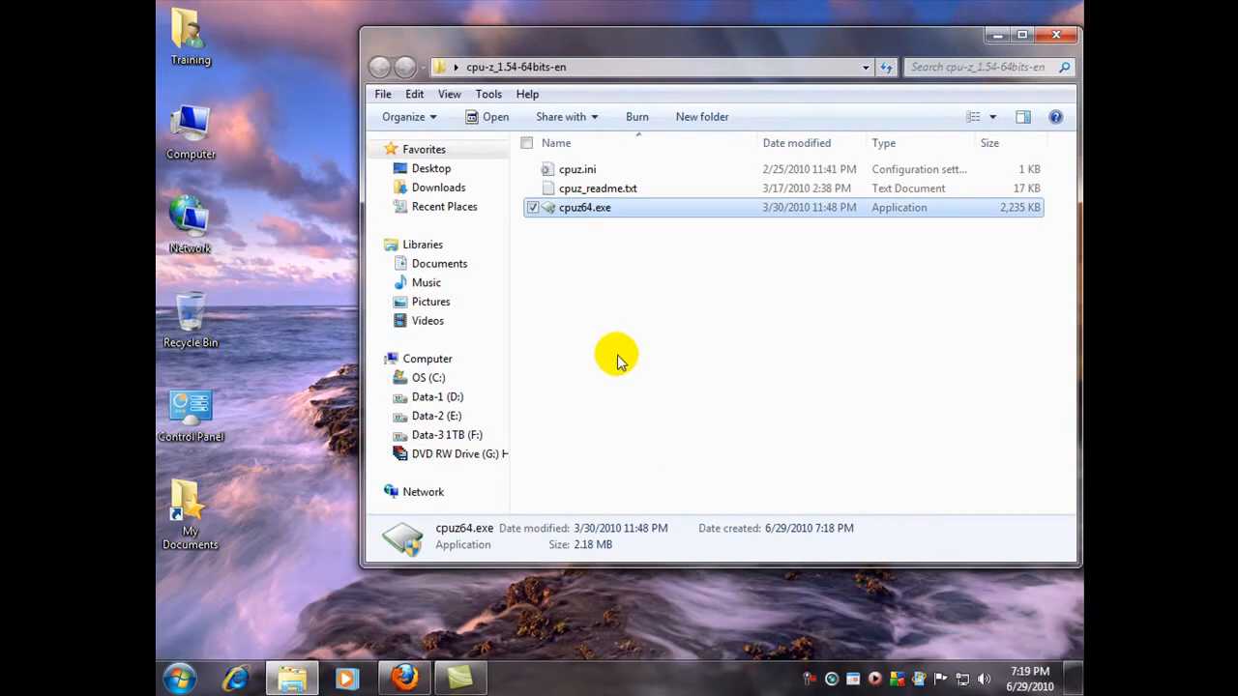
pyautogui.moveTo(626, 351)
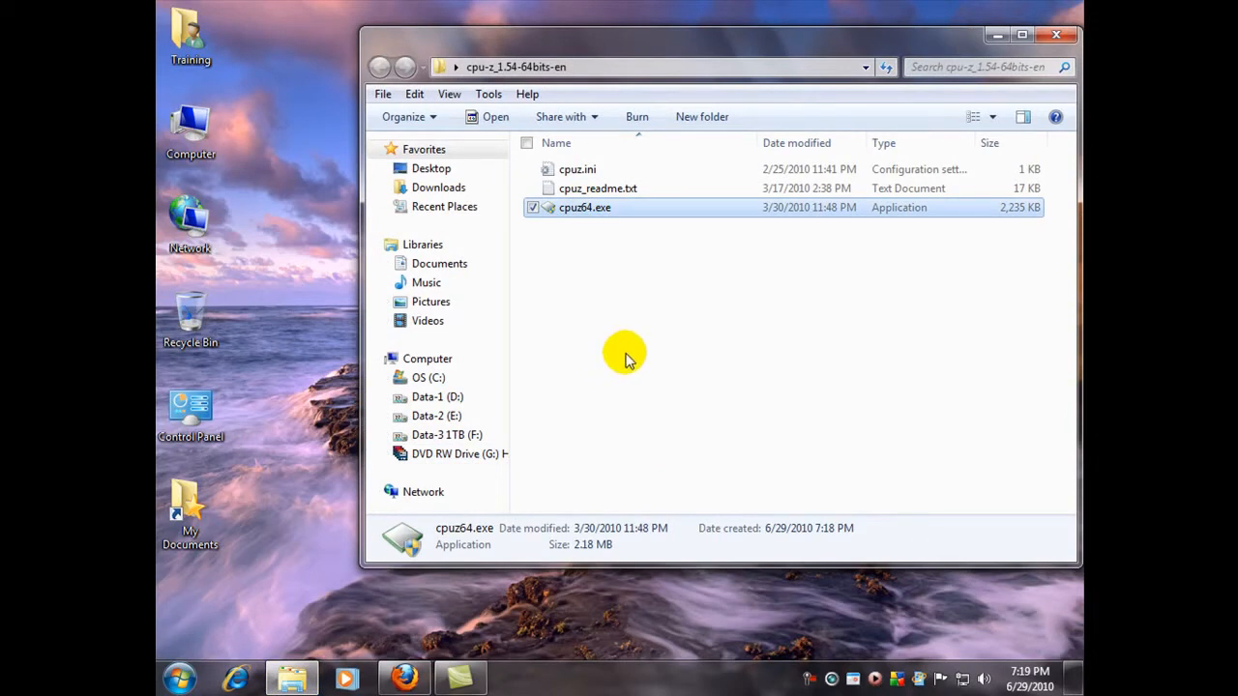
pyautogui.click(511, 65)
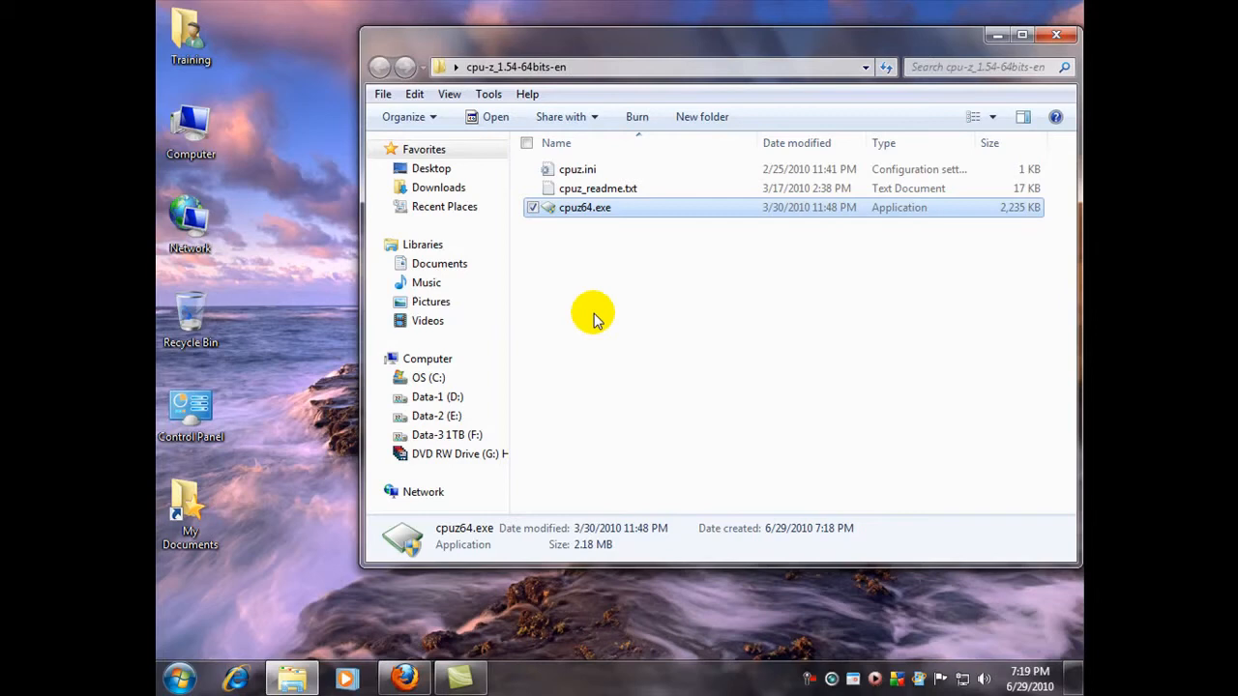
pyautogui.moveTo(584, 210)
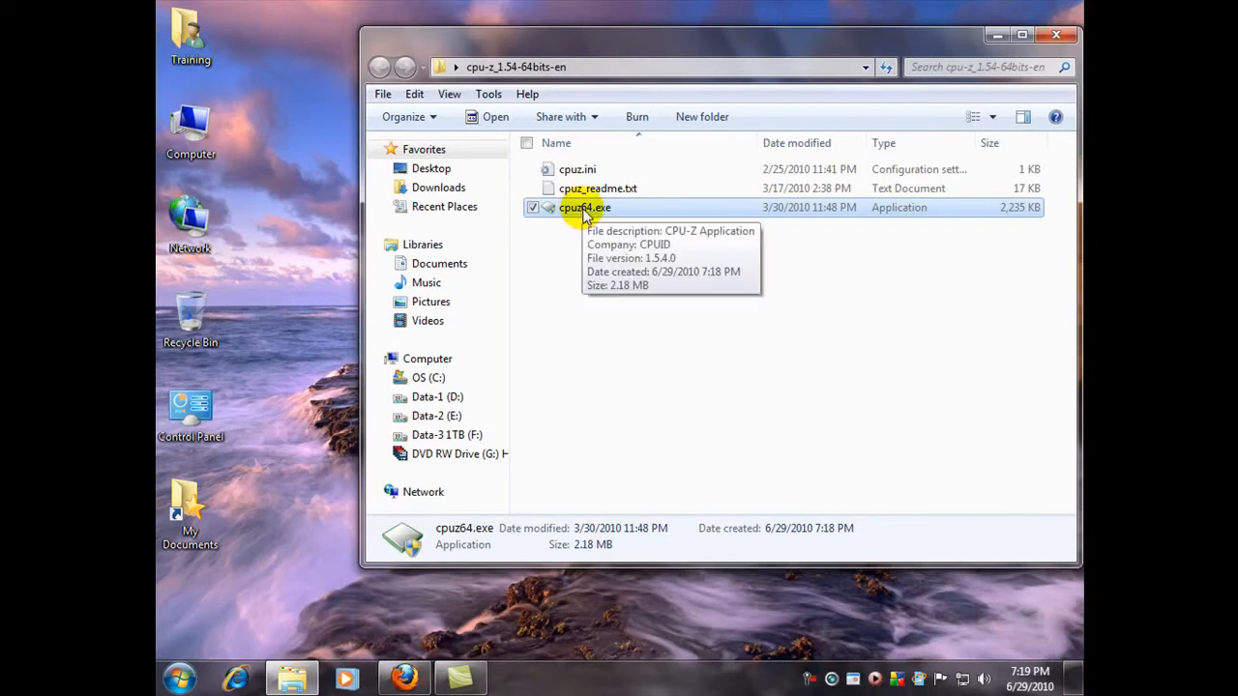
# Launch cpuz64.exe and approve the User Account Control prompt.
pyautogui.doubleClick(581, 207)
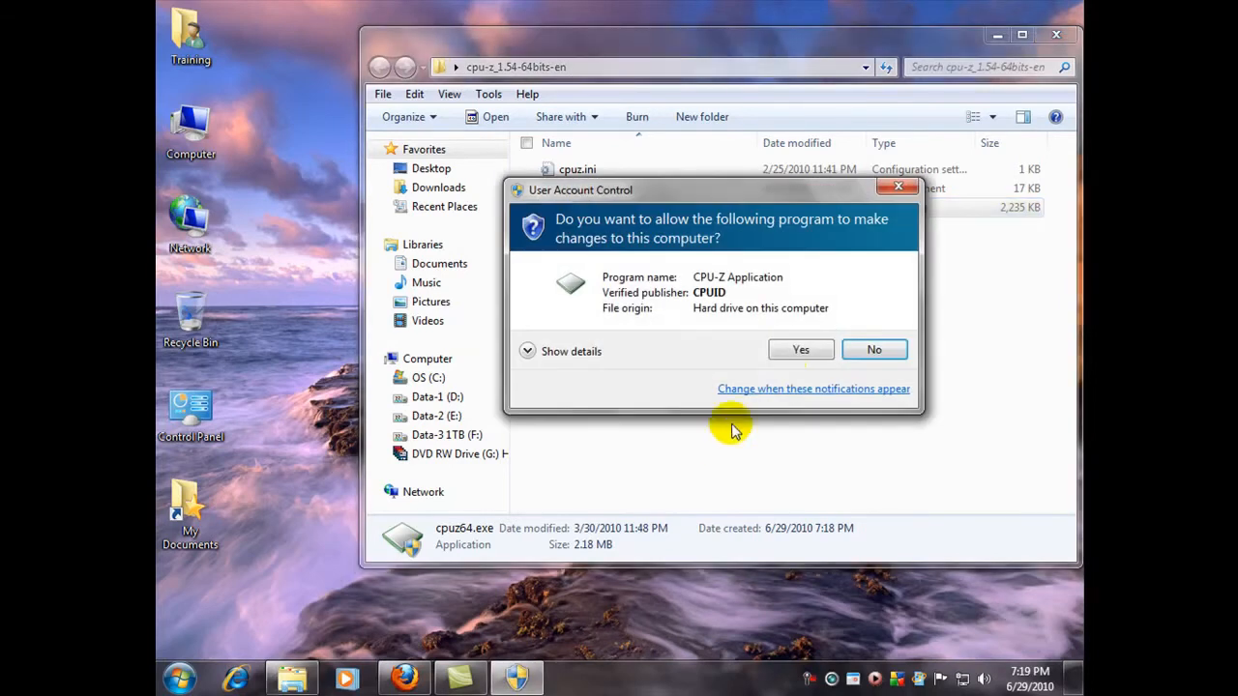
pyautogui.click(801, 349)
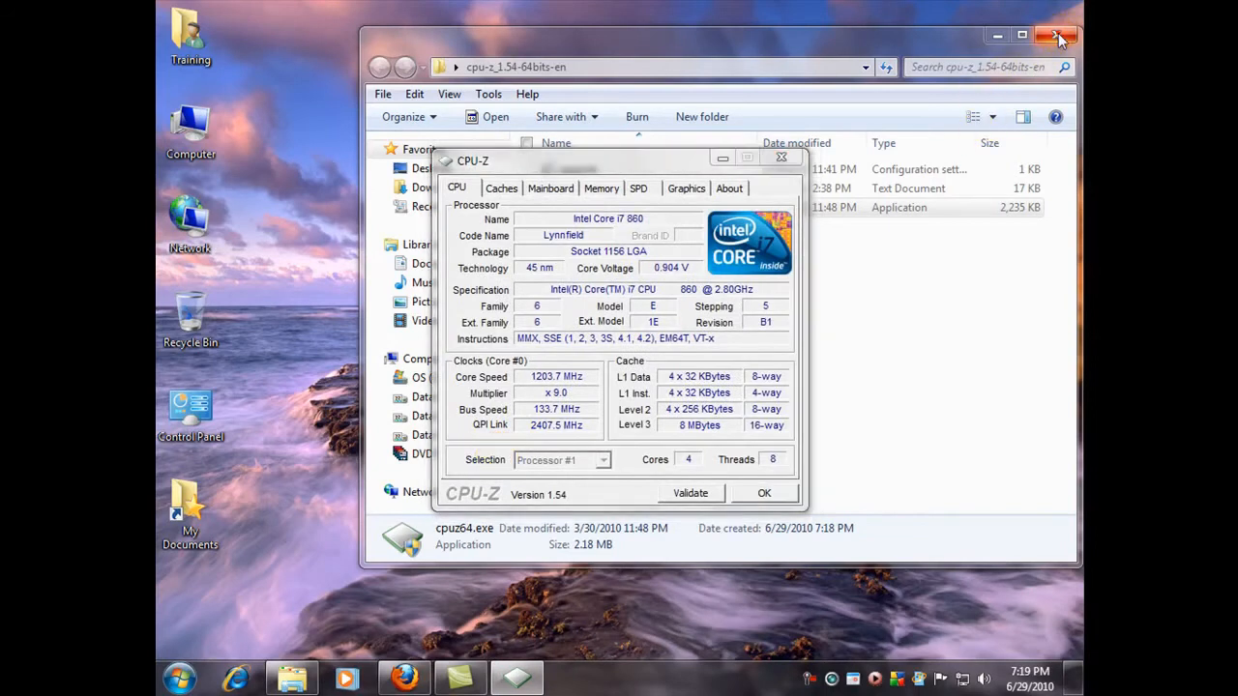
pyautogui.moveTo(1049, 34)
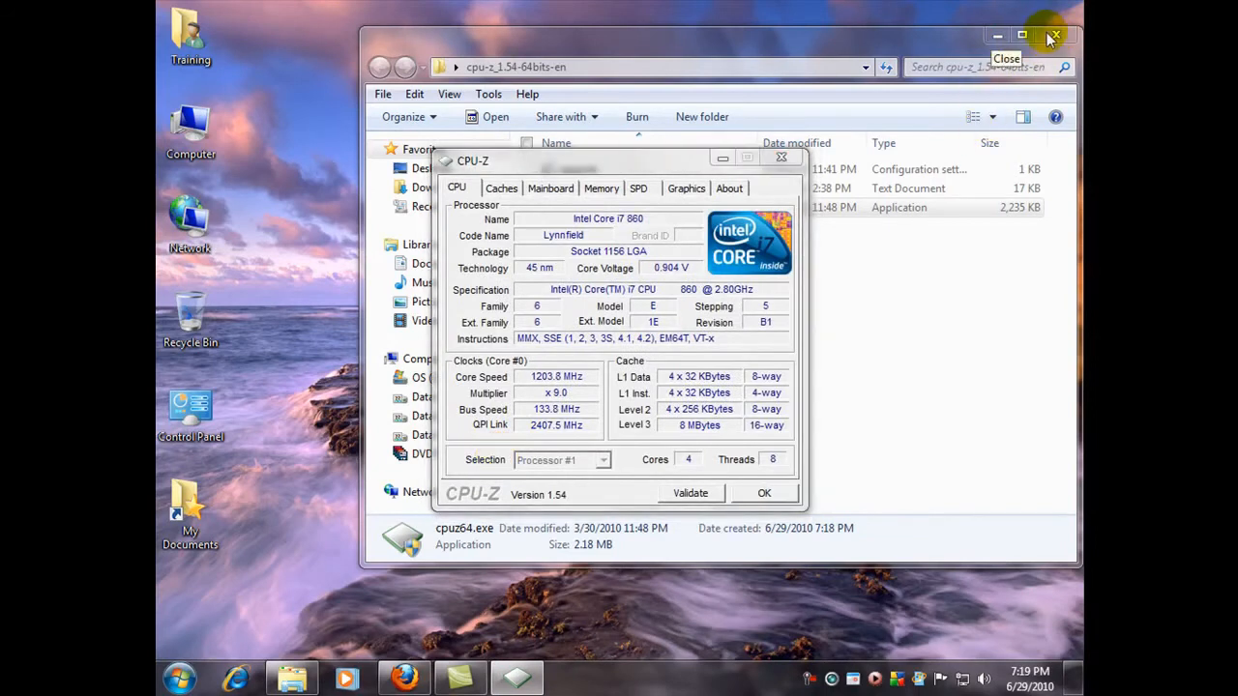
# Close Explorer and view the ASUS Maximus III GENE mainboard and 4096 MB DDR3 memory.
pyautogui.click(1050, 35)
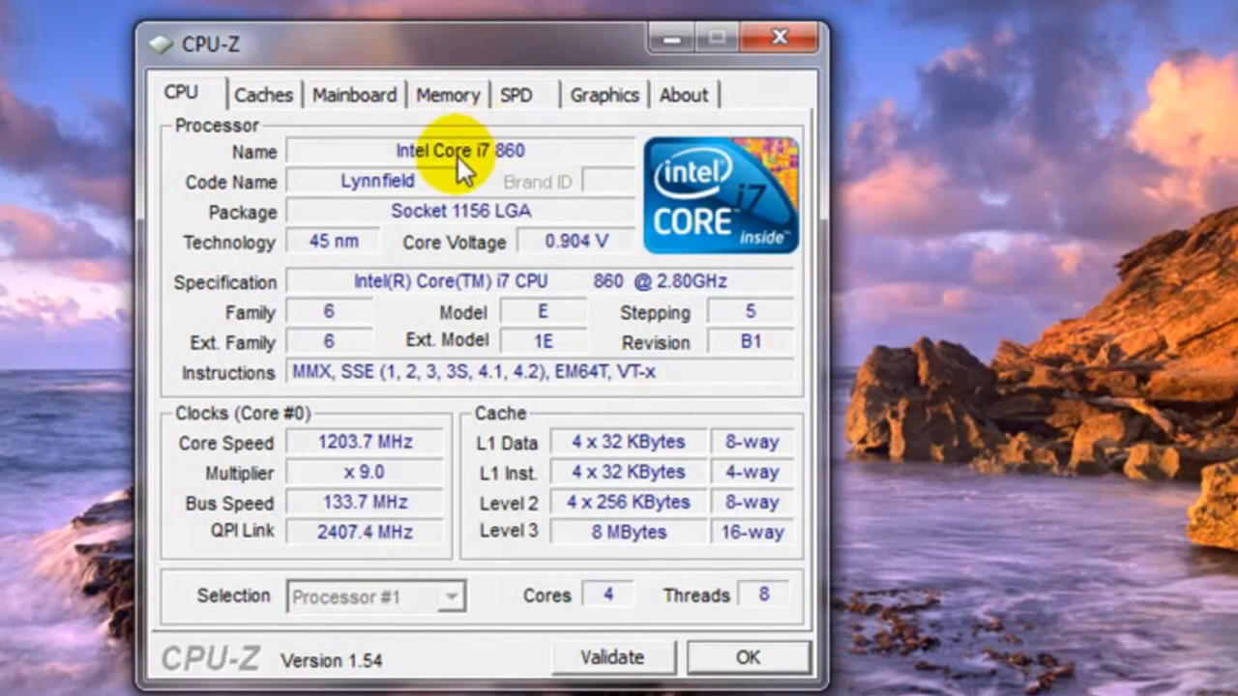
pyautogui.moveTo(540, 343)
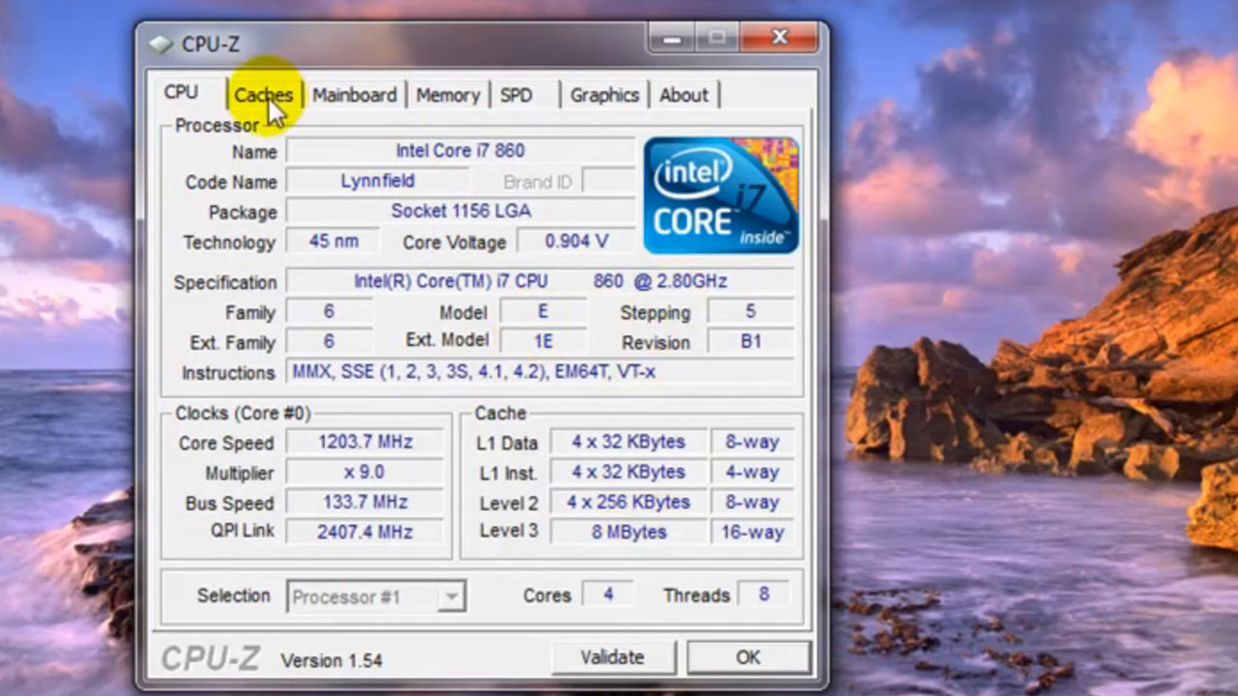
pyautogui.click(354, 94)
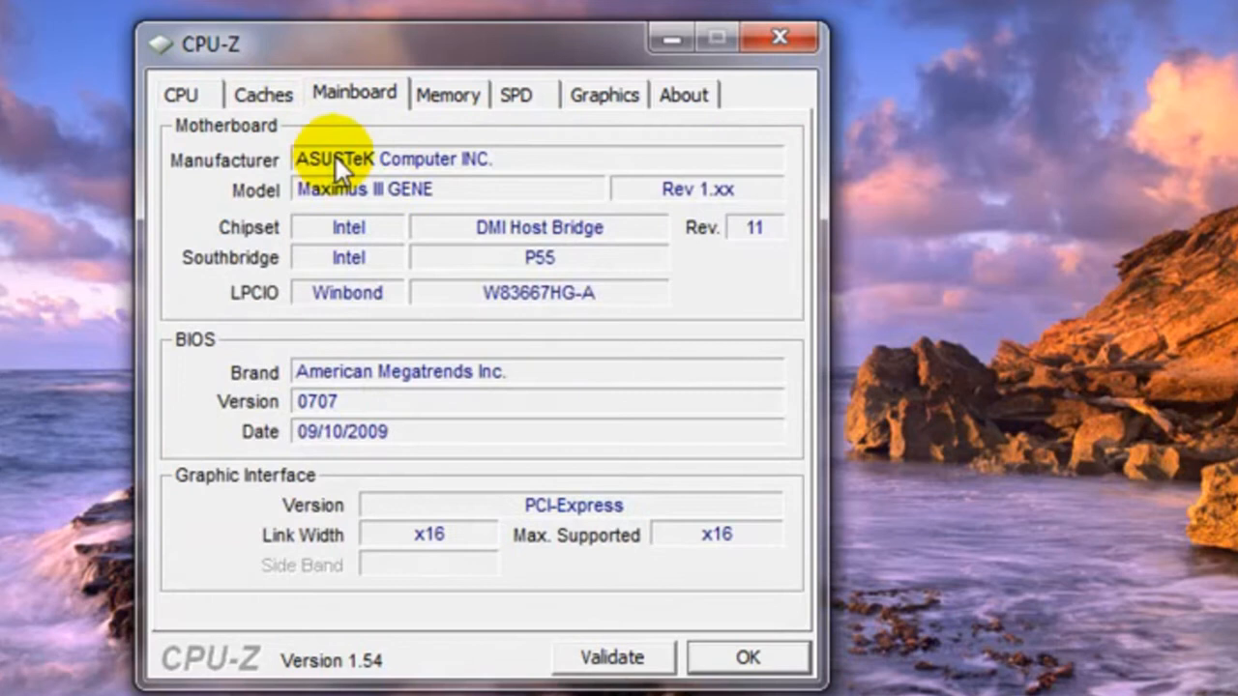
pyautogui.moveTo(433, 210)
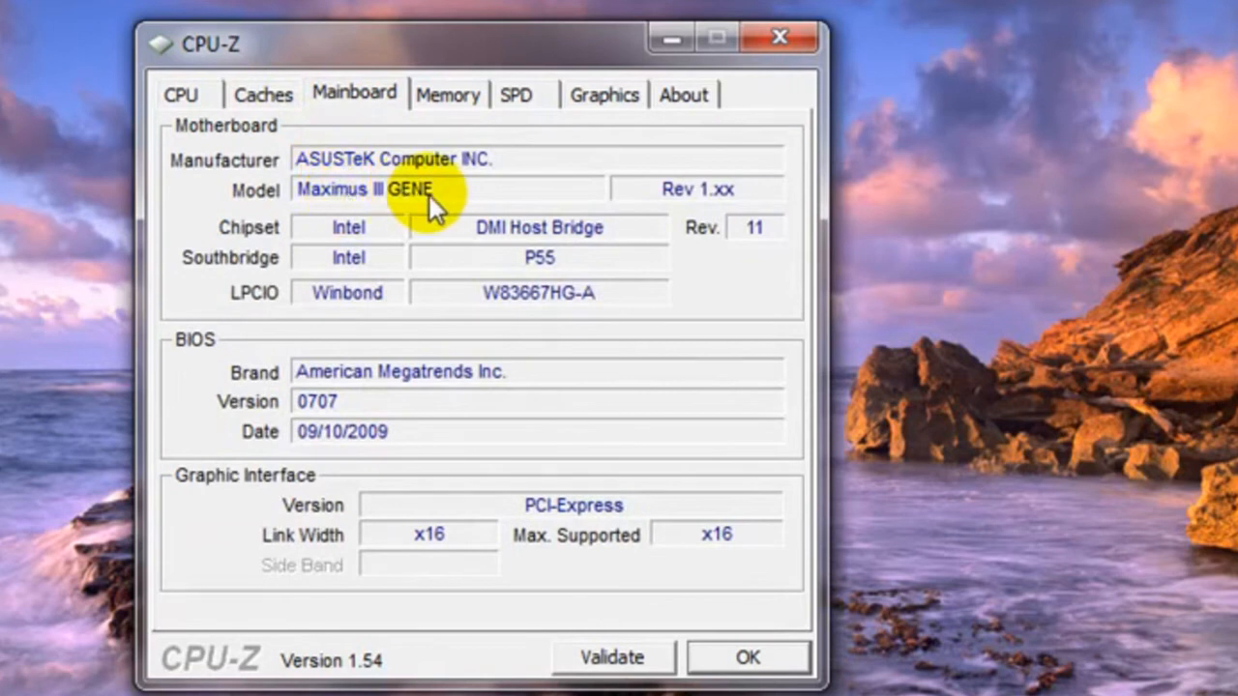
pyautogui.moveTo(503, 262)
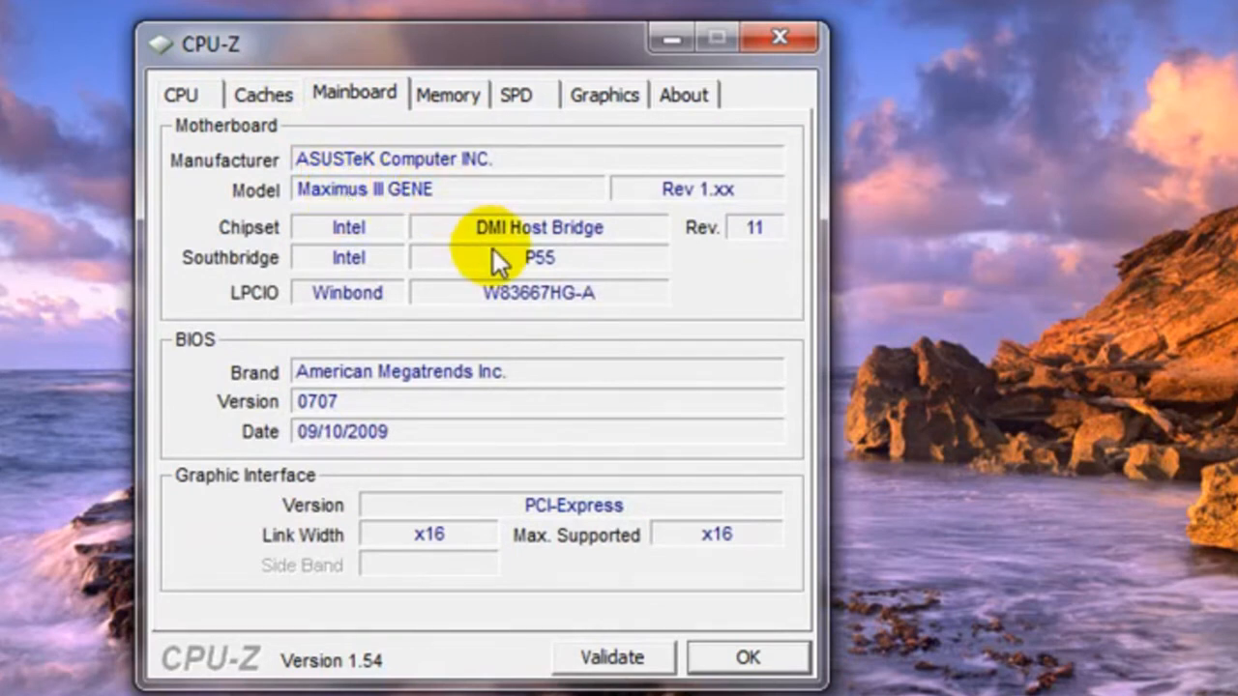
pyautogui.moveTo(710, 547)
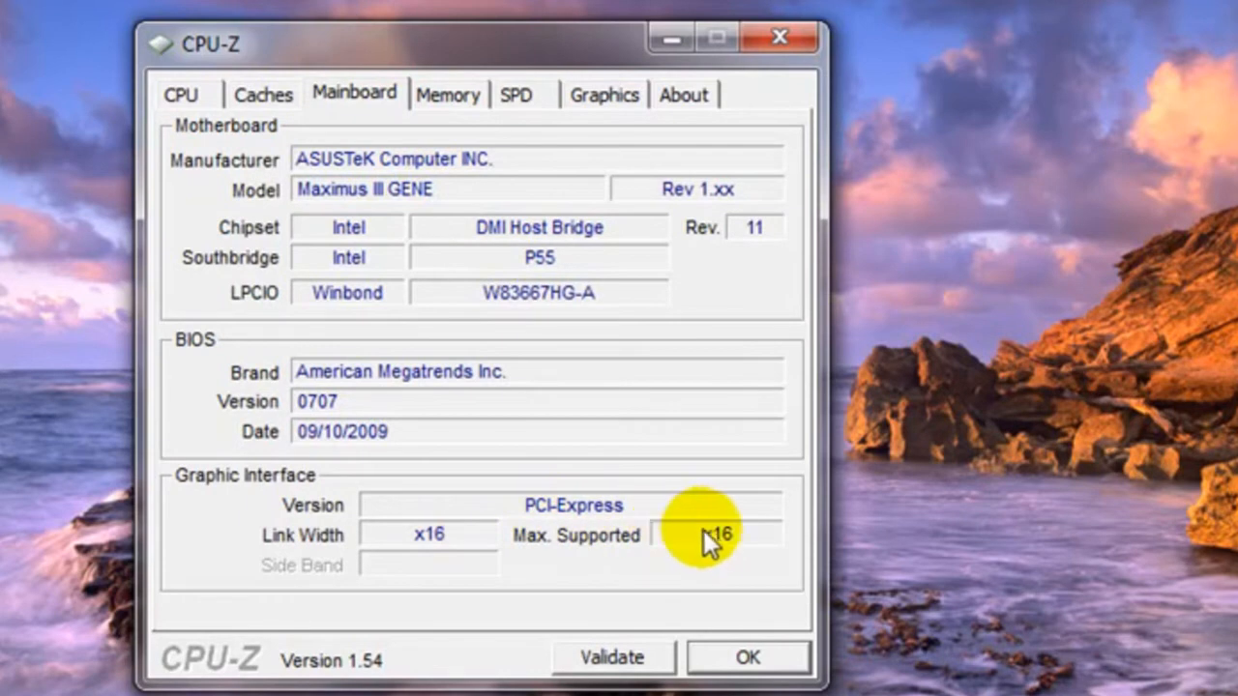
pyautogui.click(447, 94)
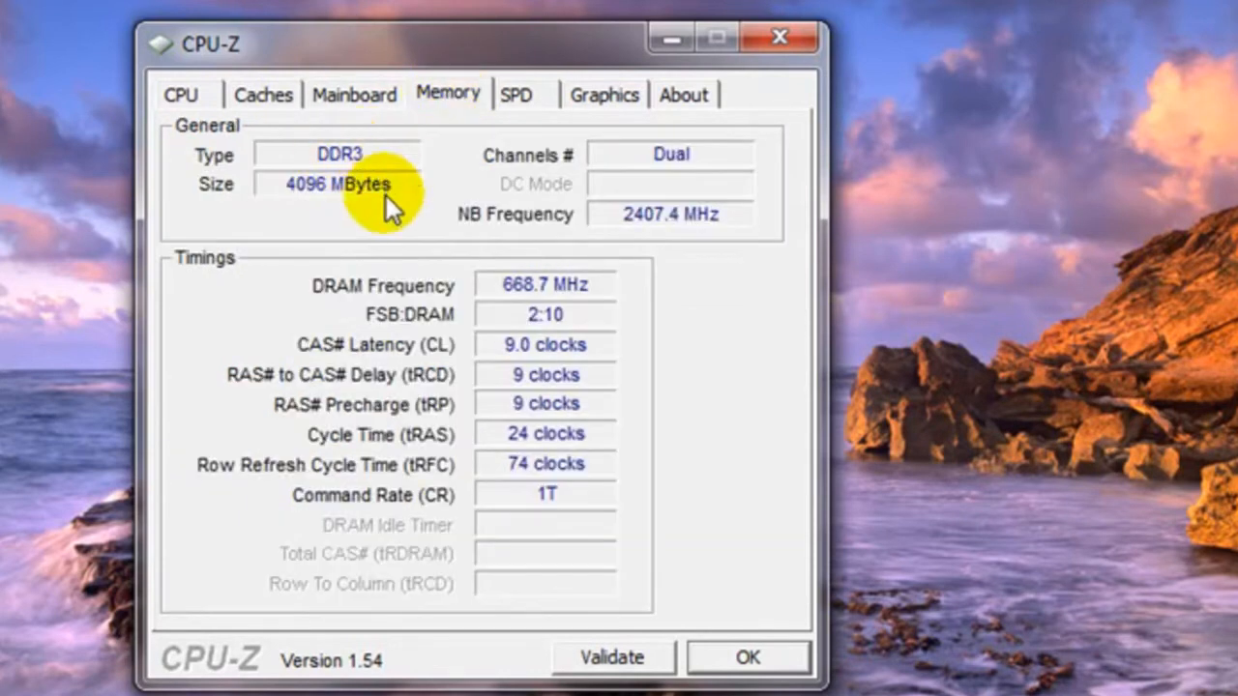
pyautogui.moveTo(377, 203)
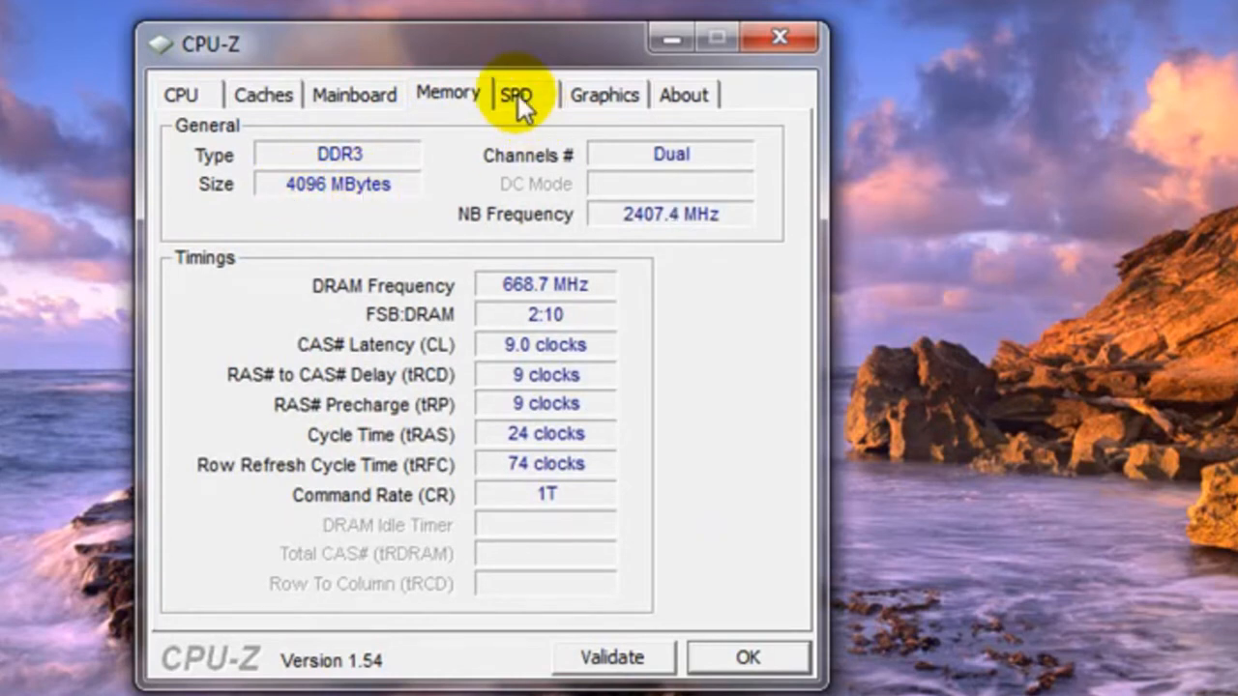
# Show Slot #1 on the SPD tab: 2048 MB DDR3 SUPERTALENT02 from STT.
pyautogui.click(520, 94)
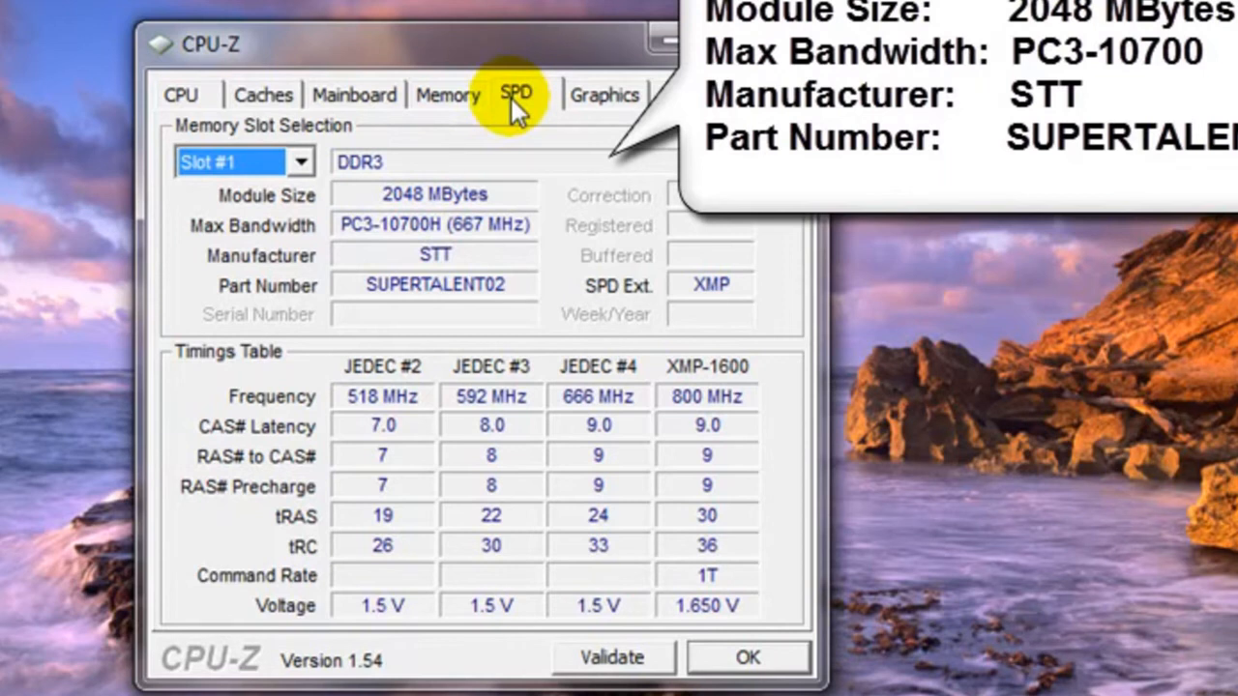
pyautogui.moveTo(494, 126)
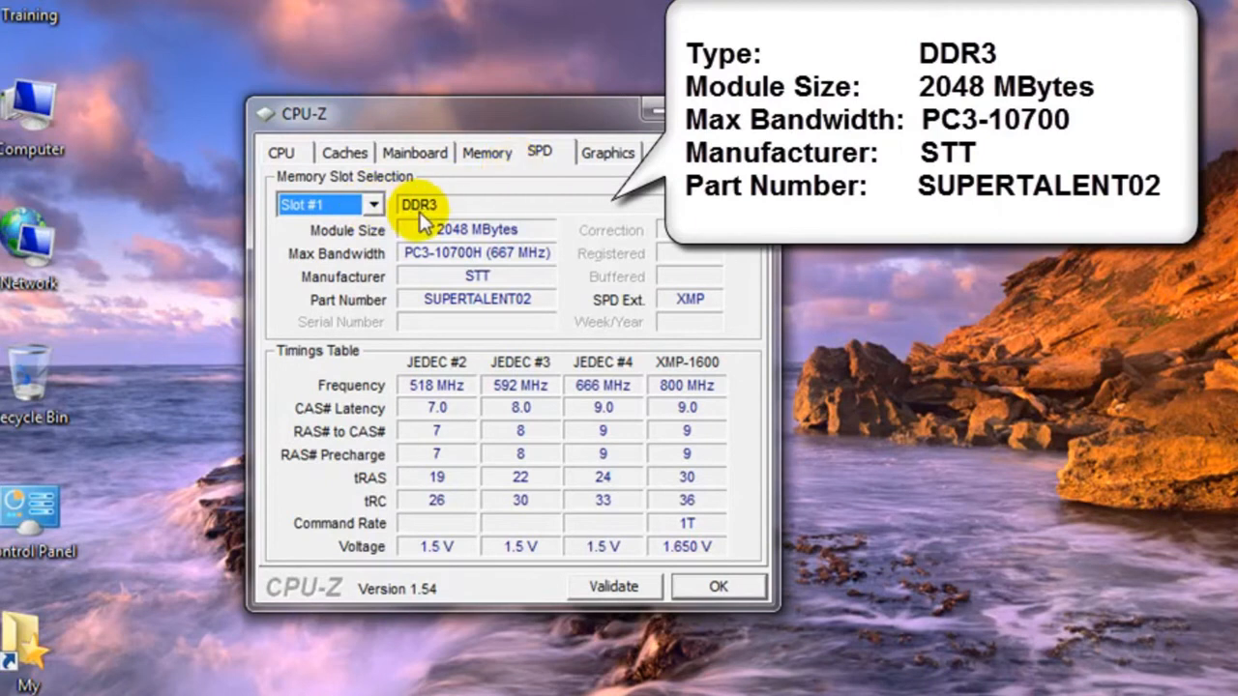
pyautogui.moveTo(466, 229)
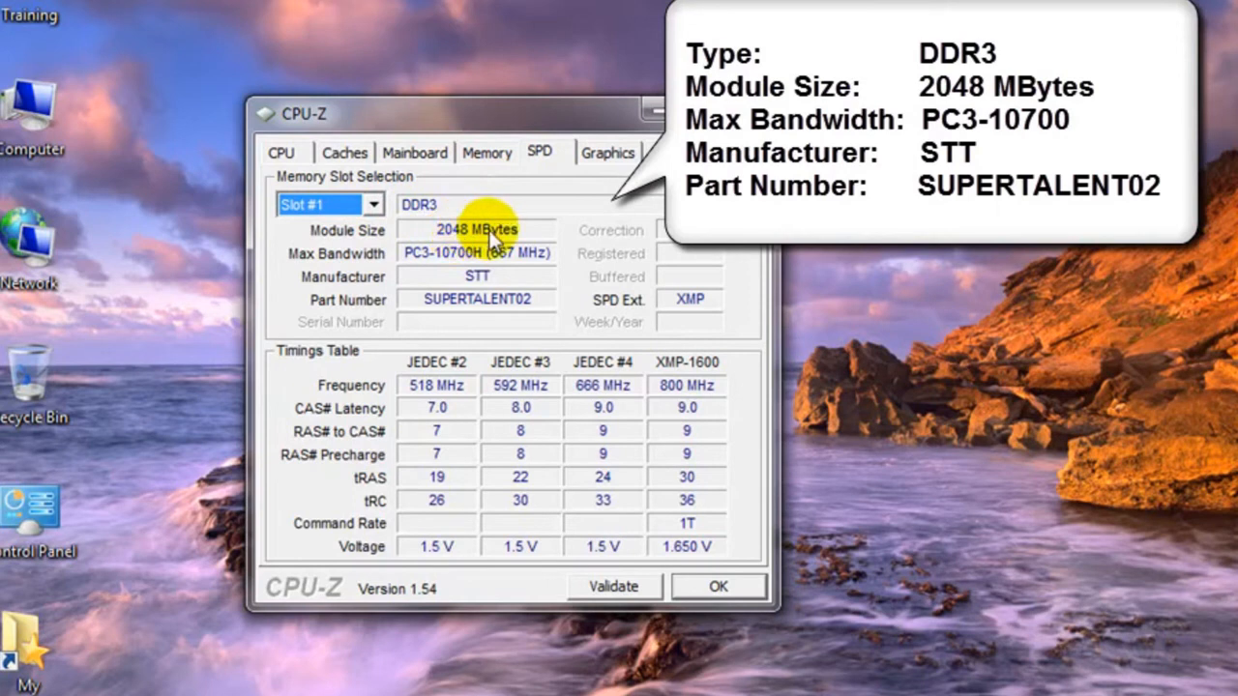
pyautogui.click(374, 204)
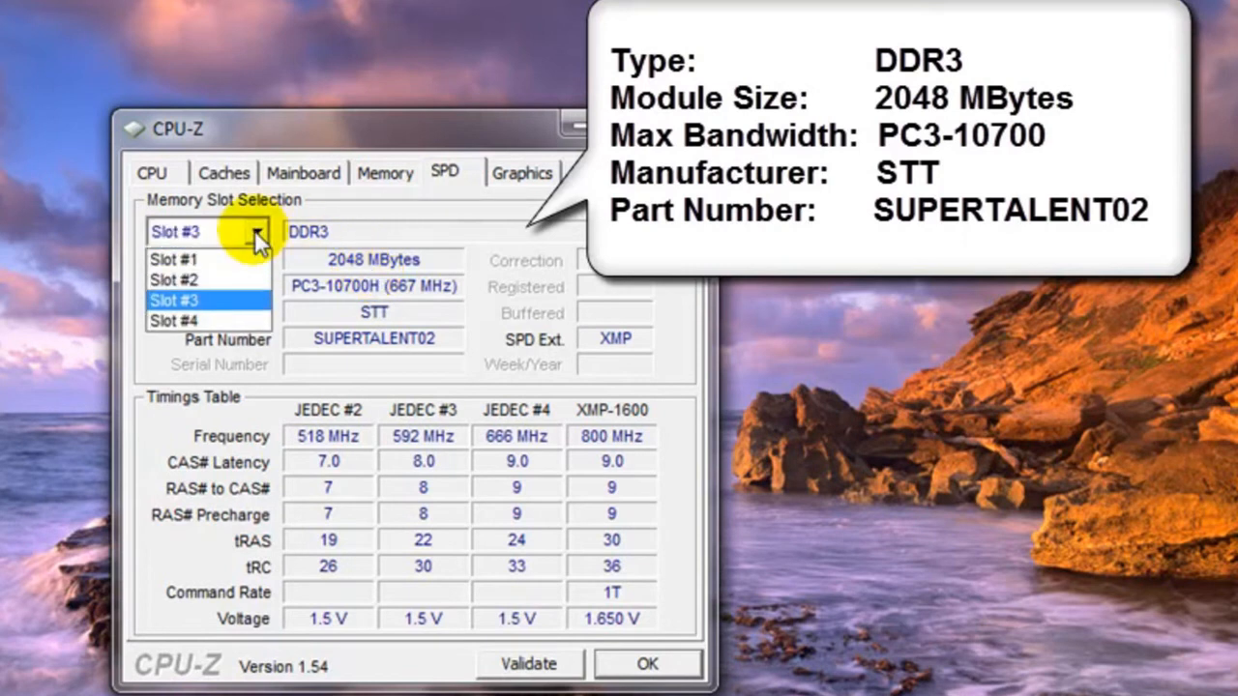
pyautogui.moveTo(203, 281)
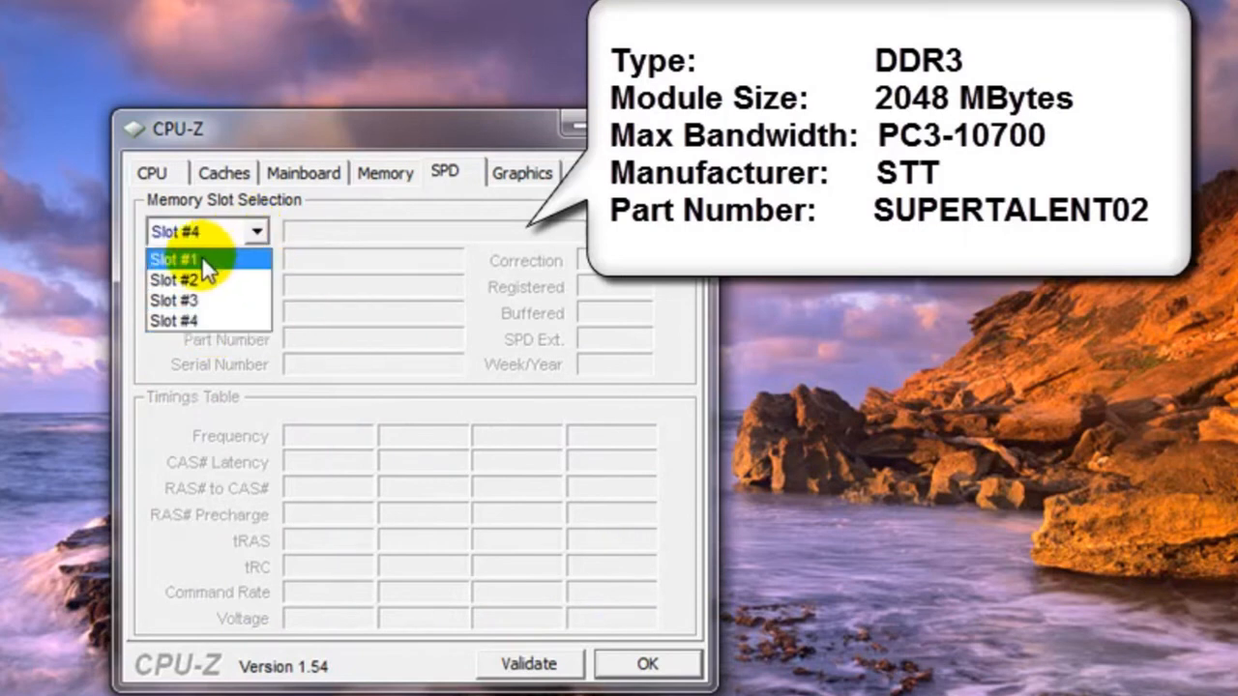
pyautogui.click(179, 260)
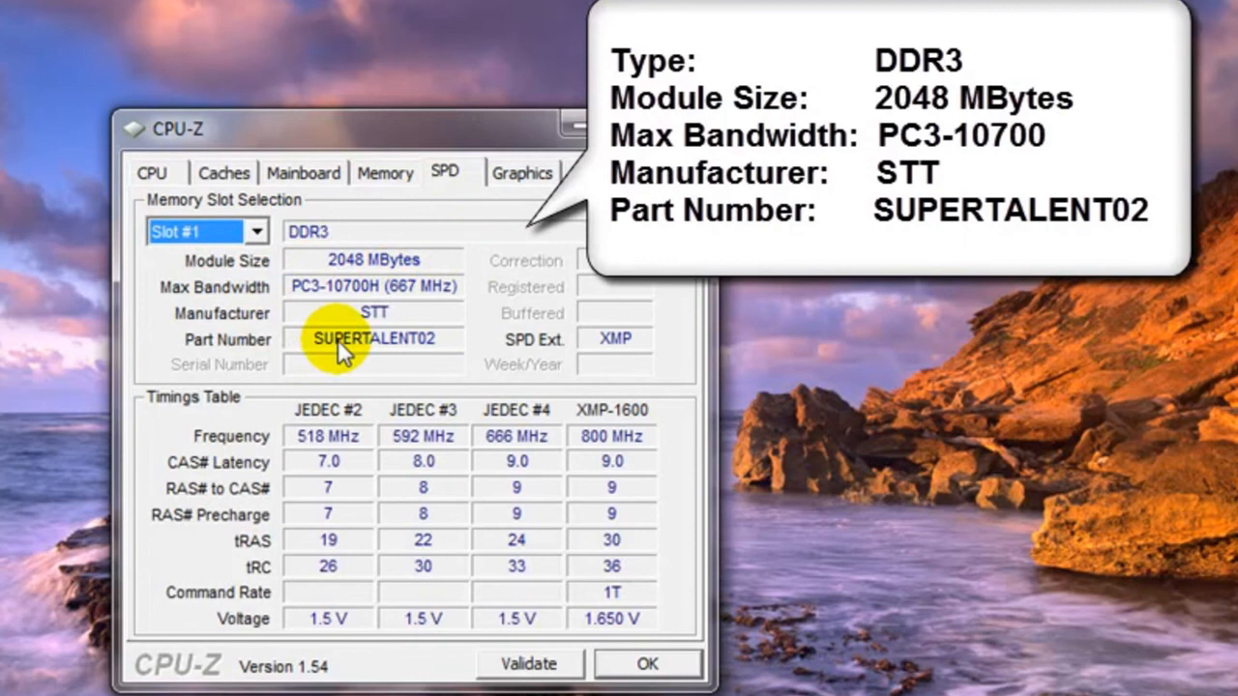
pyautogui.moveTo(379, 358)
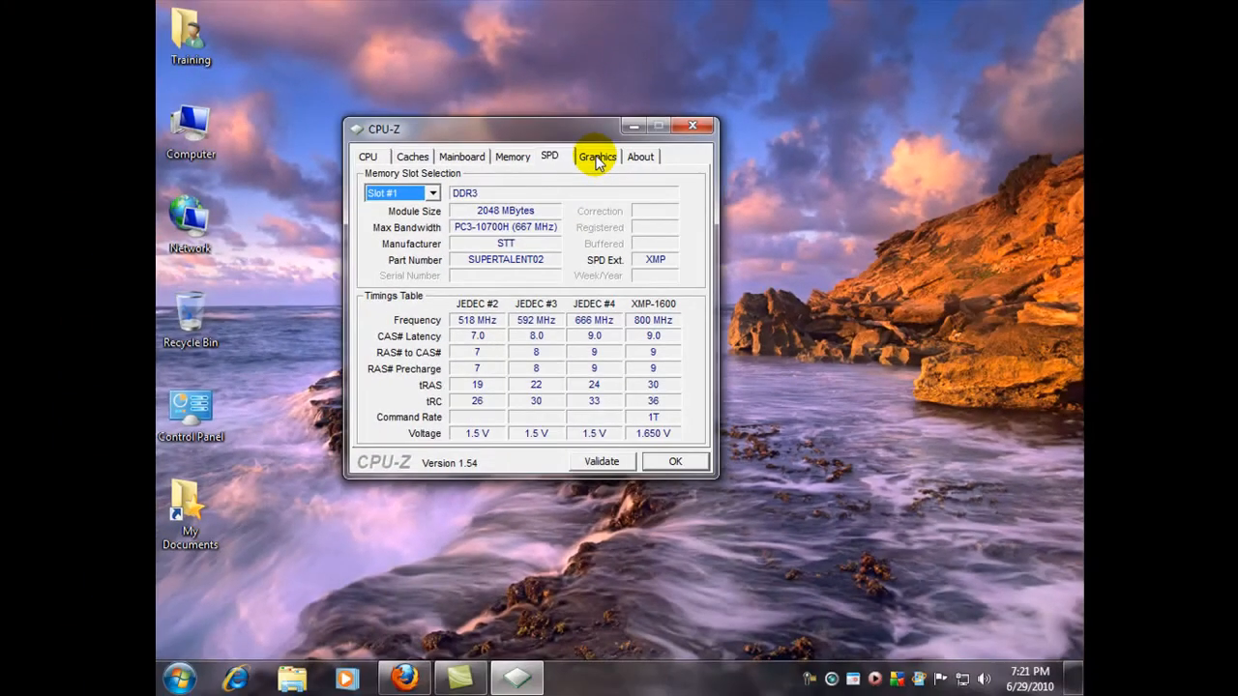
# View the NVIDIA GeForce GTS 250 graphics details, then the About tab for version 1.54.
pyautogui.click(597, 156)
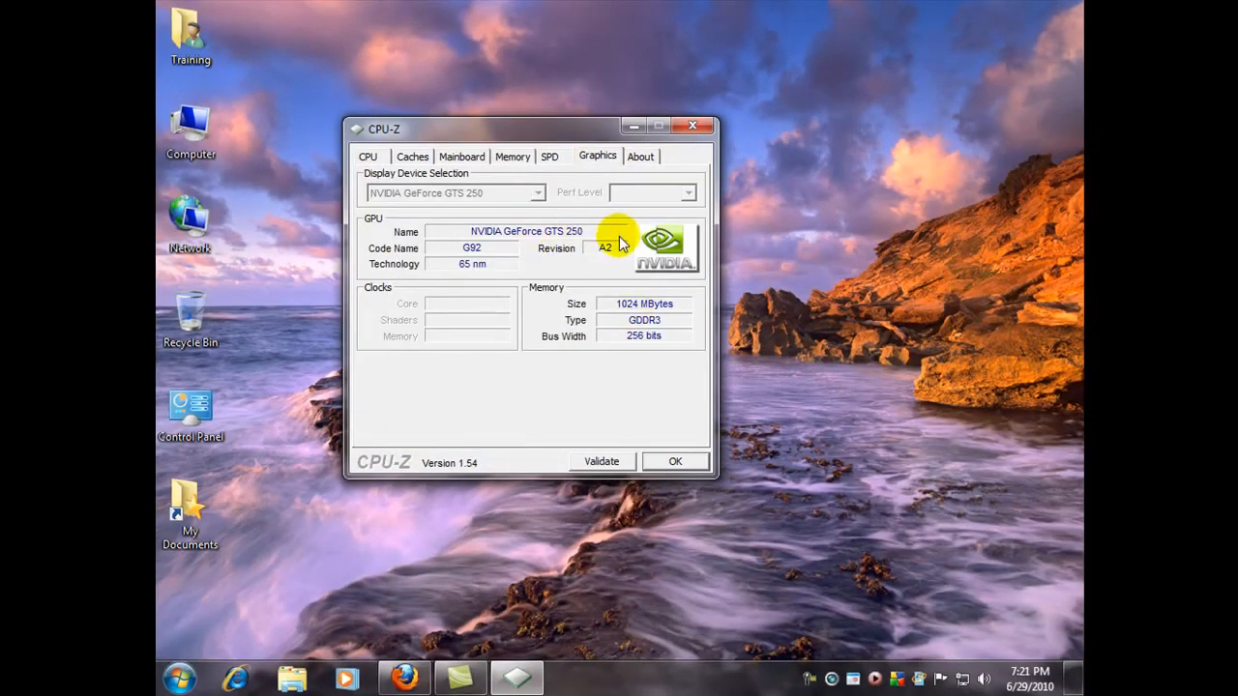
pyautogui.moveTo(542, 232)
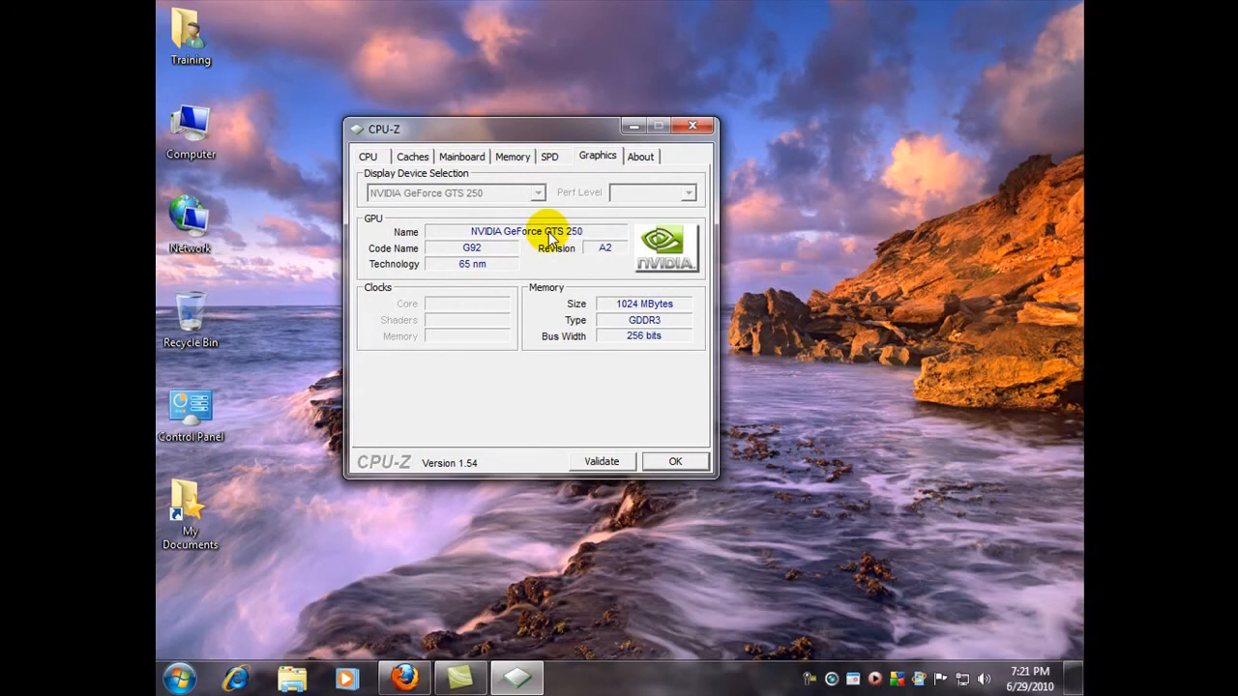
pyautogui.moveTo(614, 310)
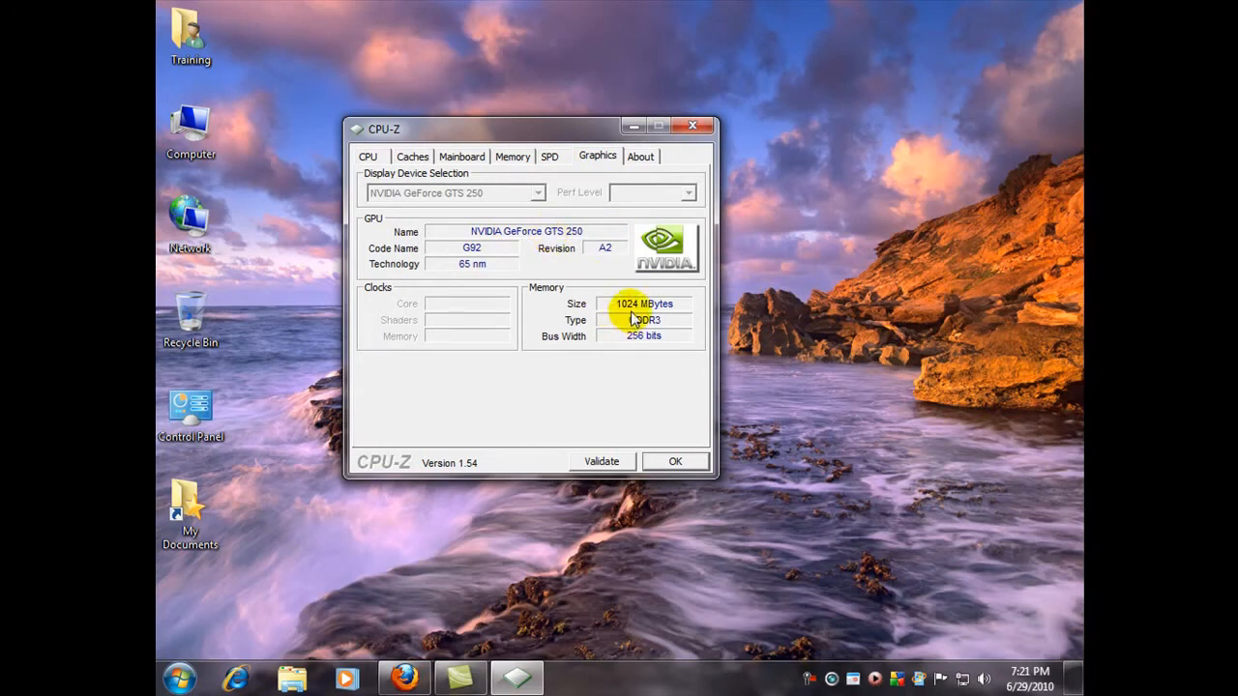
pyautogui.click(641, 156)
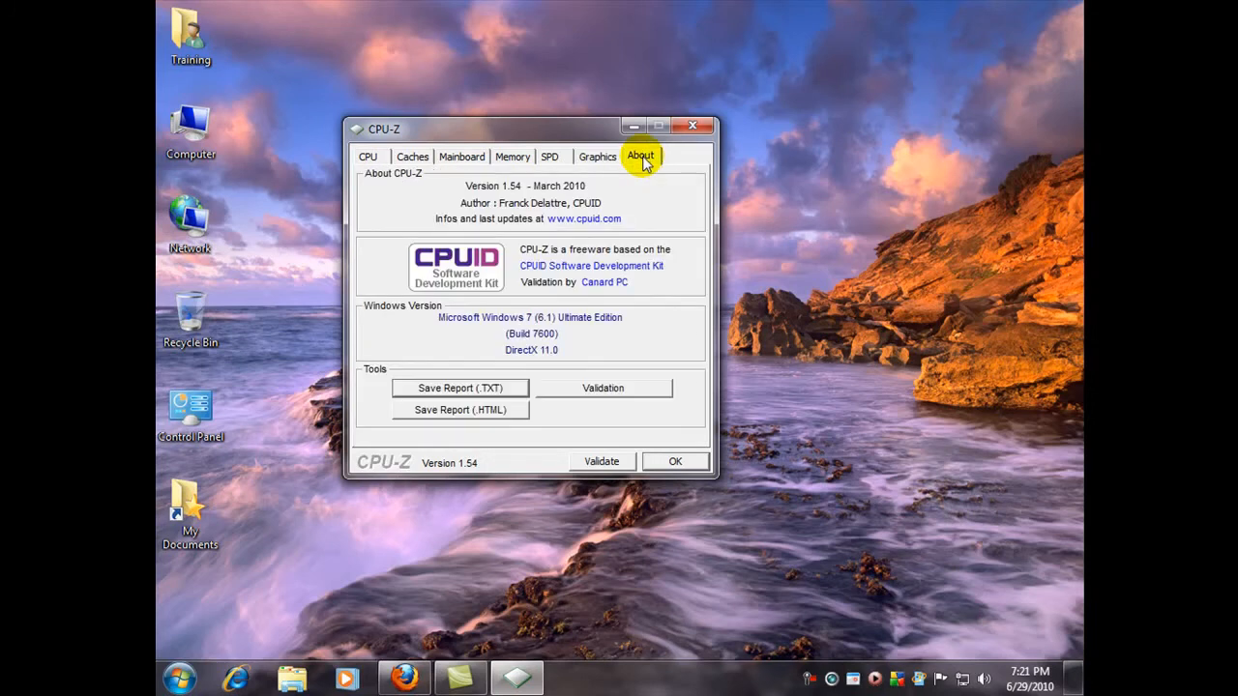
pyautogui.moveTo(471, 416)
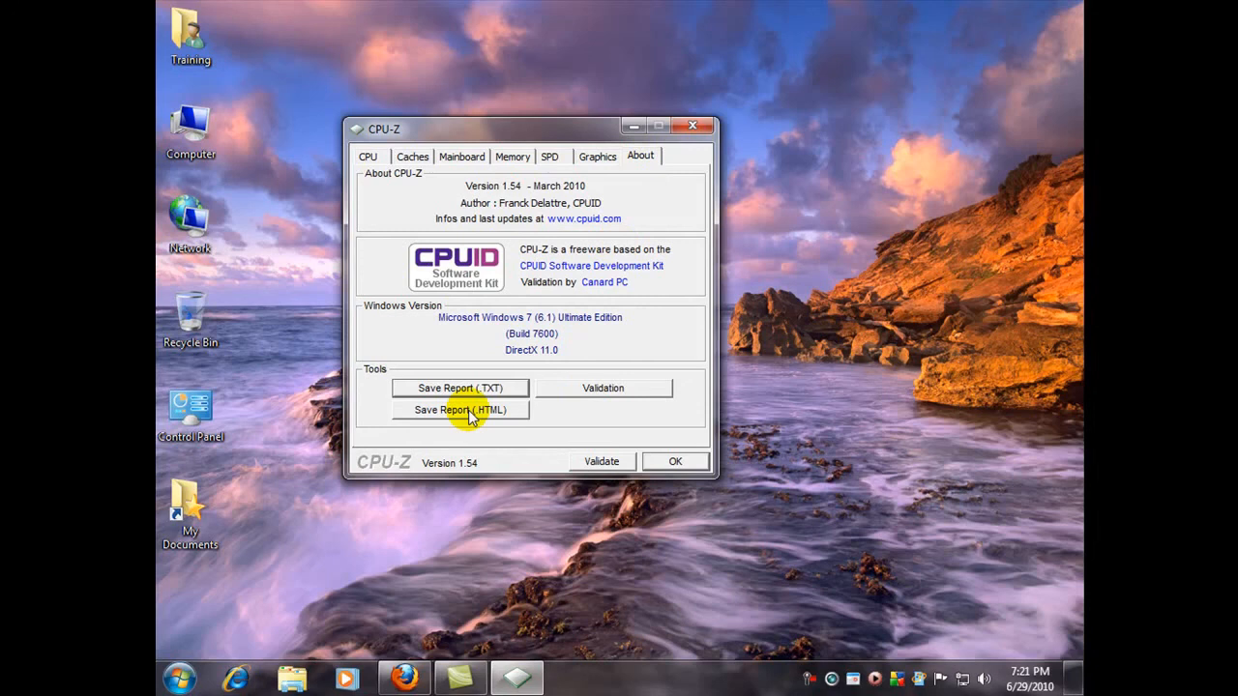
# Save the HTML hardware report to the Desktop and close CPU-Z.
pyautogui.click(459, 410)
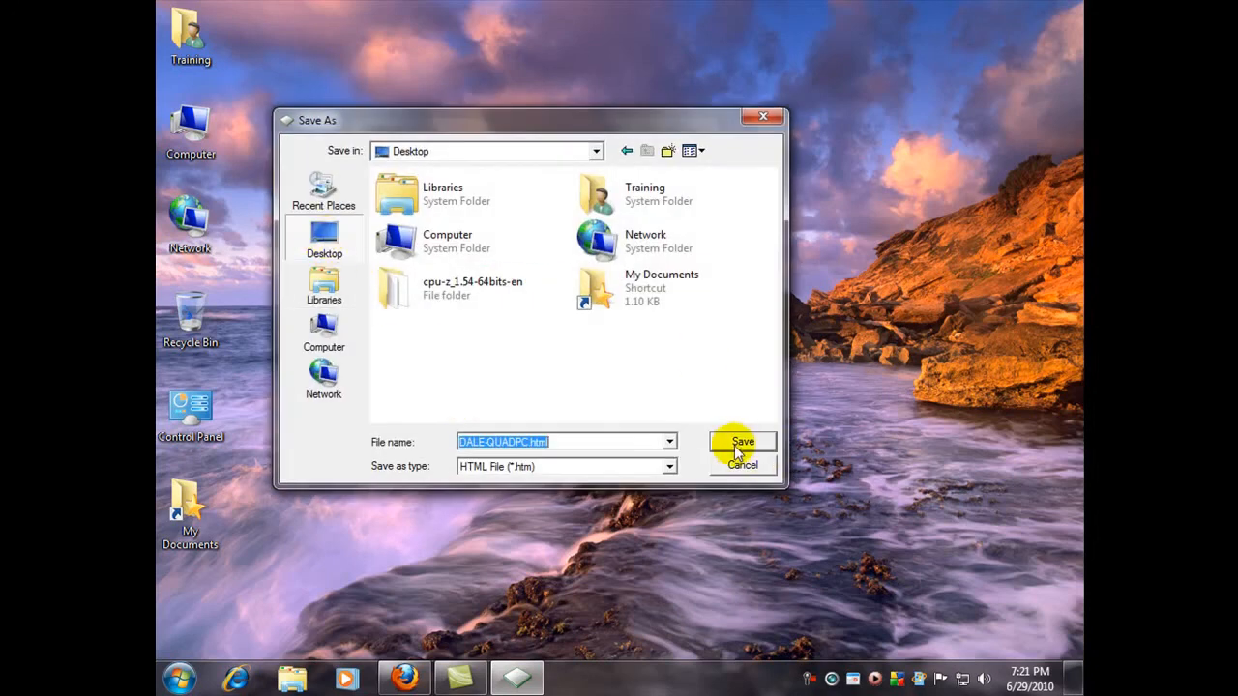
pyautogui.click(742, 441)
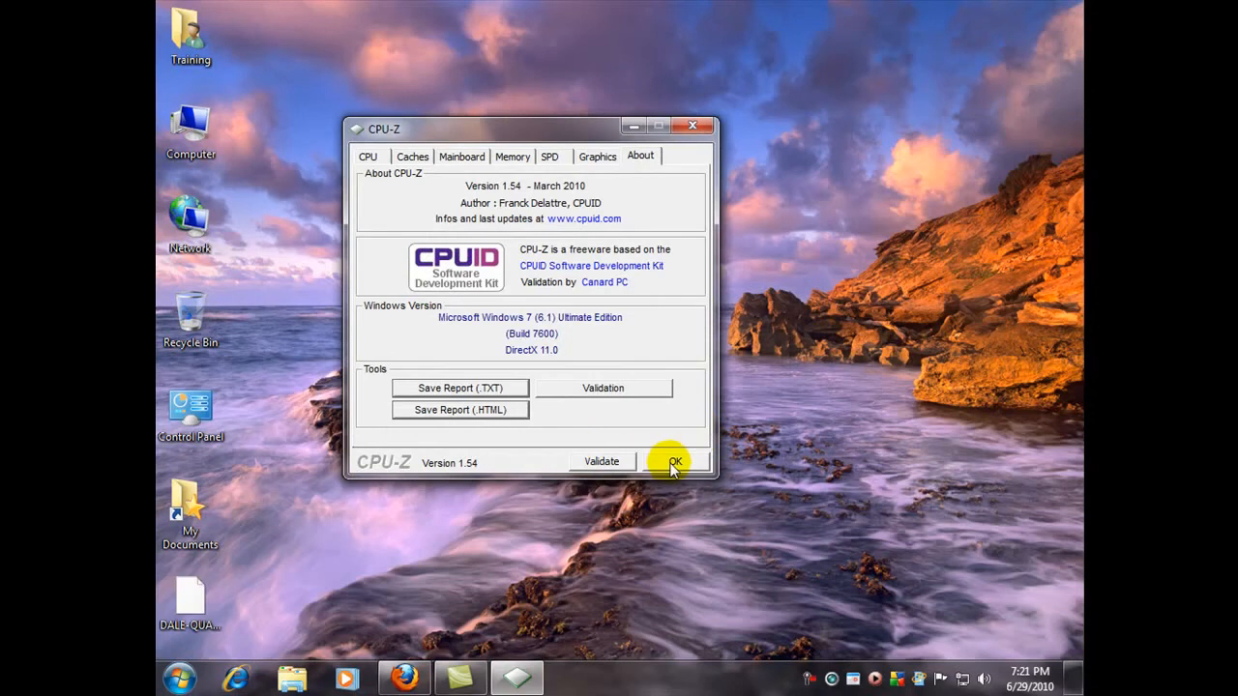
pyautogui.click(671, 461)
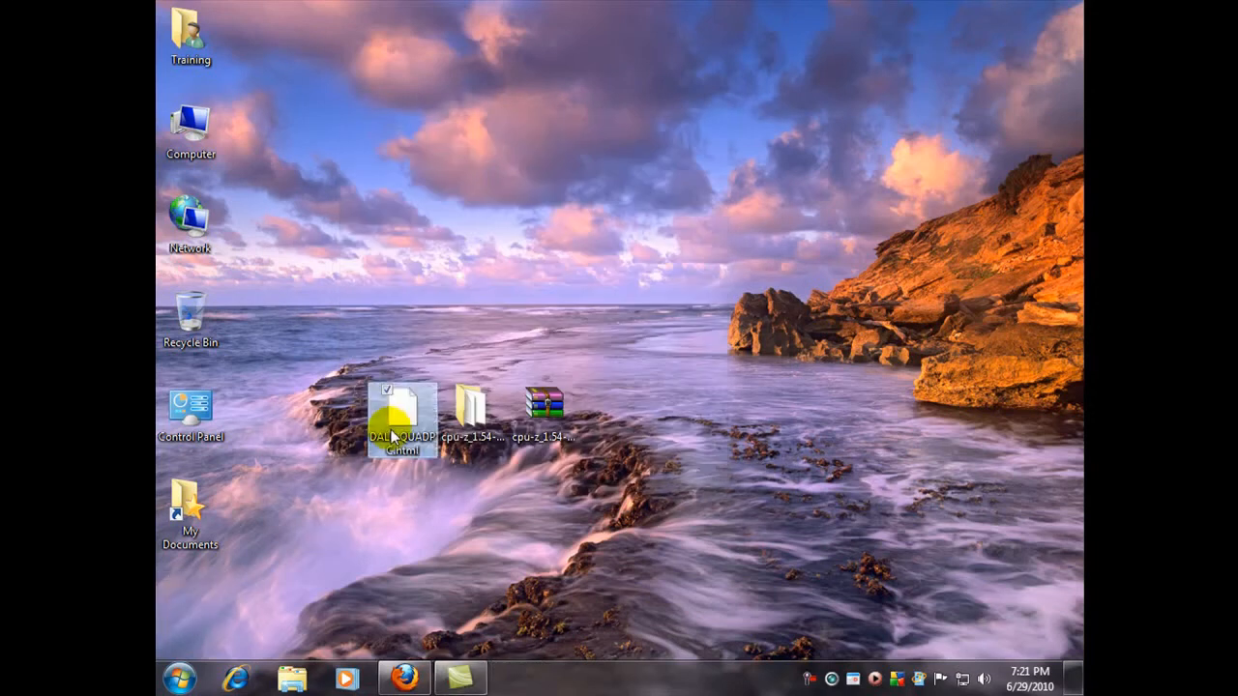
pyautogui.doubleClick(400, 411)
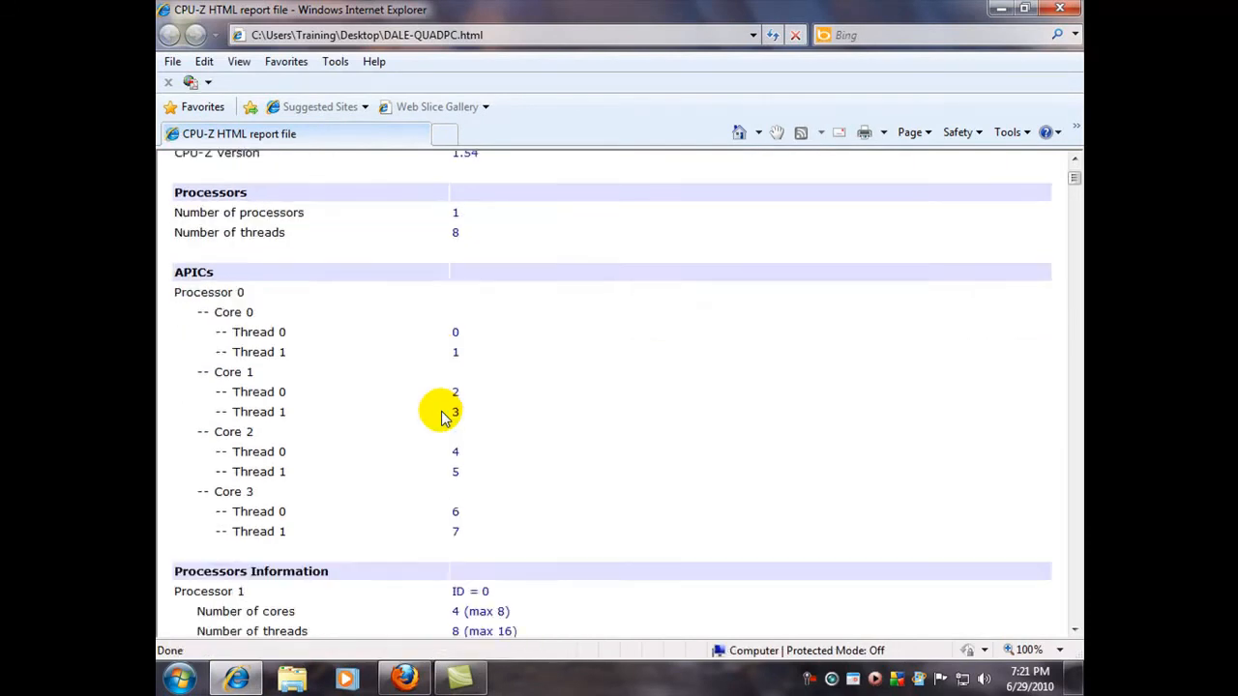
pyautogui.scroll(-3)
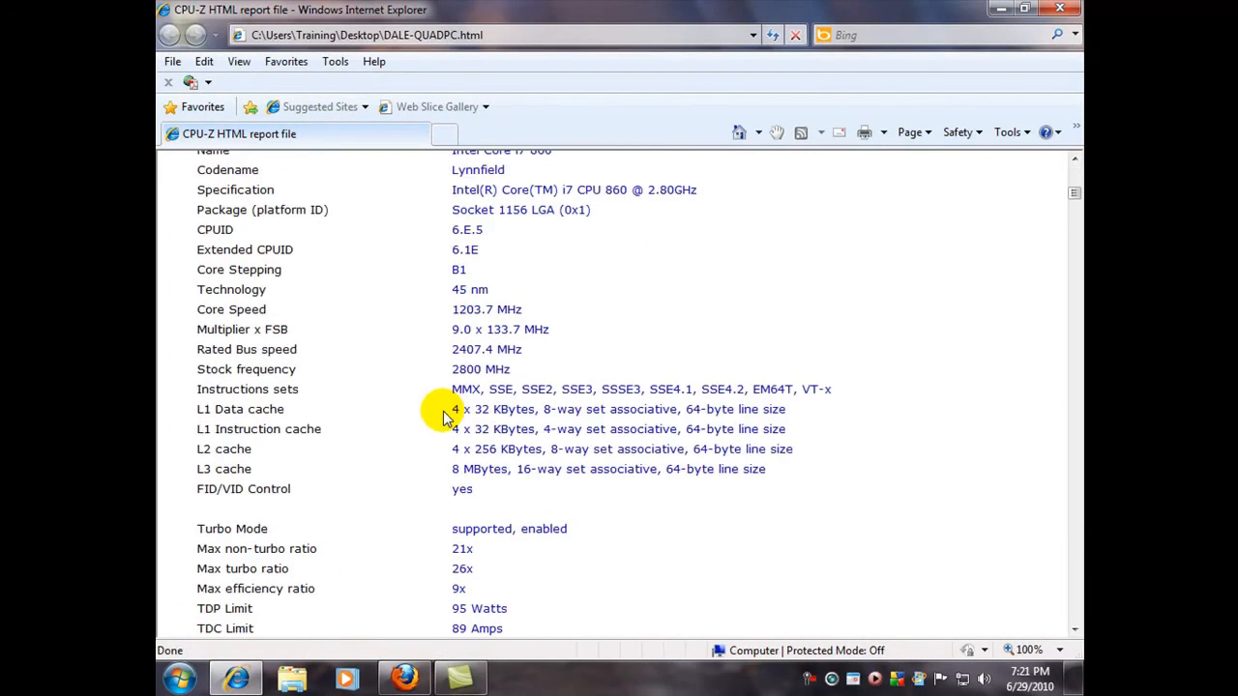
pyautogui.scroll(-3)
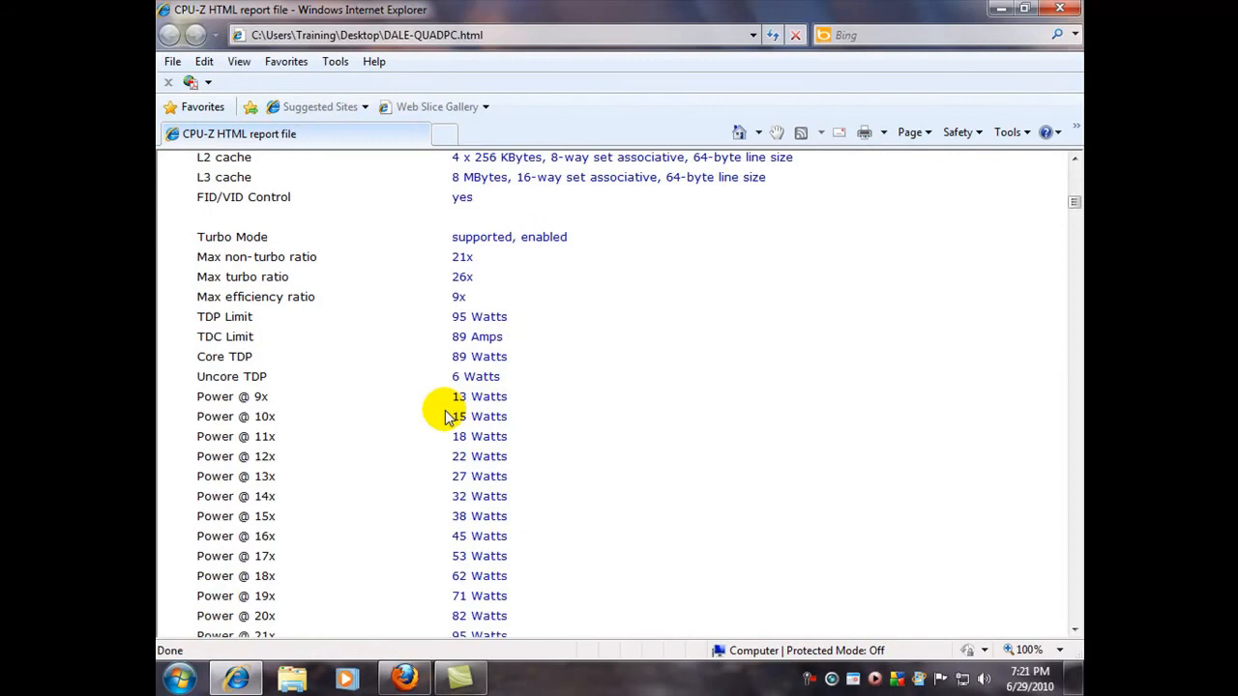
pyautogui.scroll(-3)
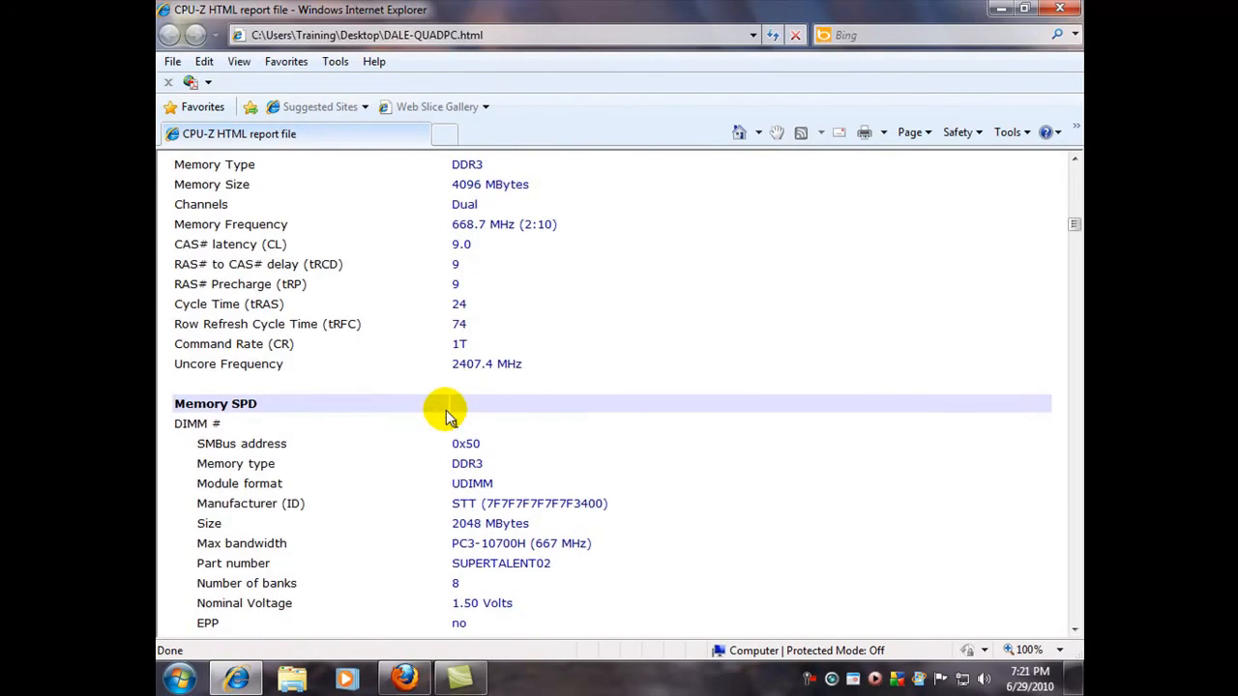
pyautogui.scroll(-3)
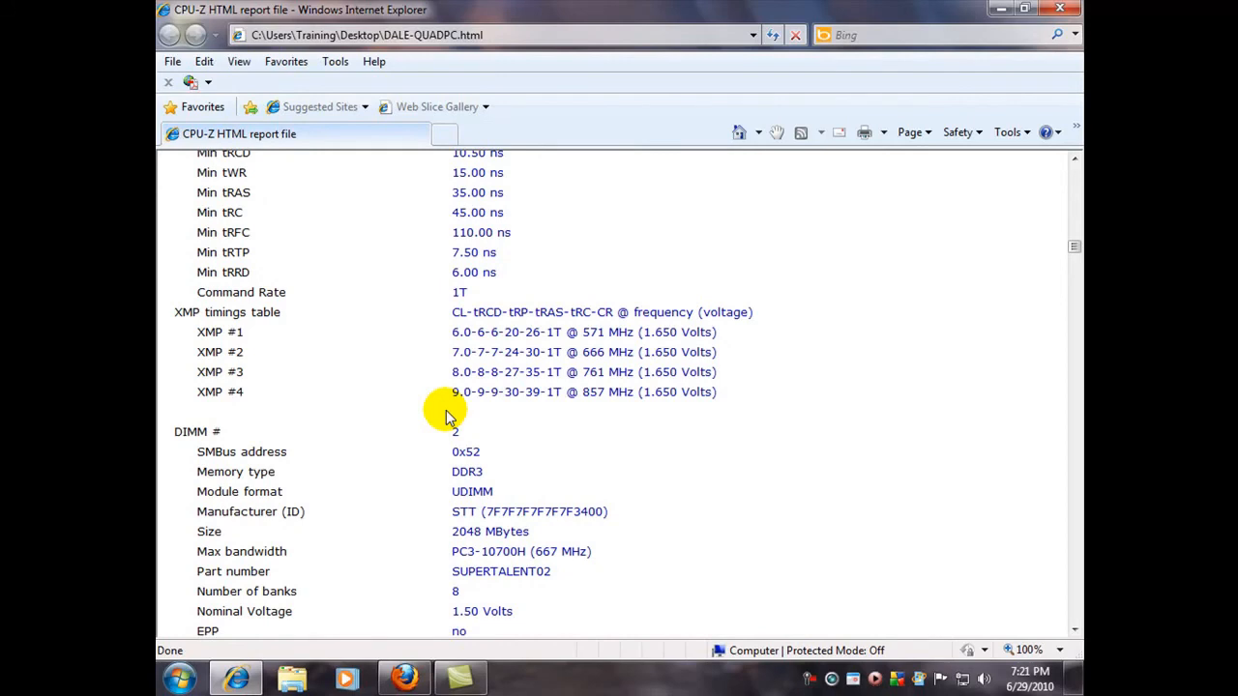
pyautogui.scroll(-3)
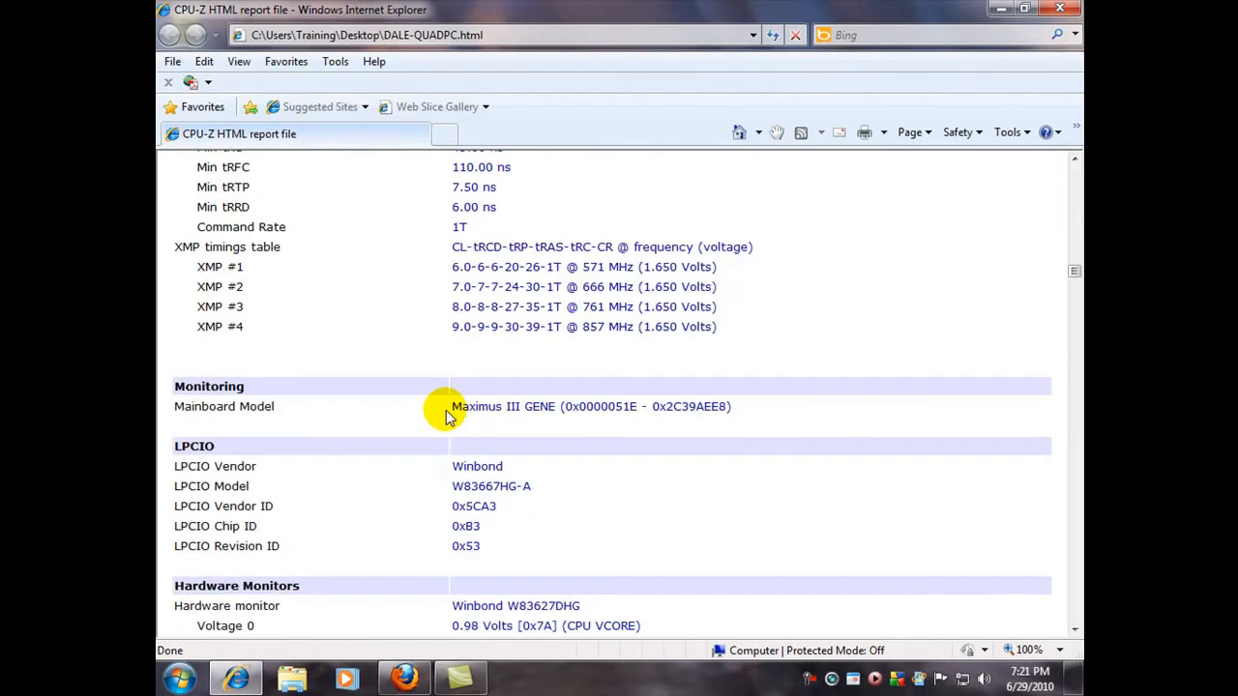
pyautogui.scroll(-3)
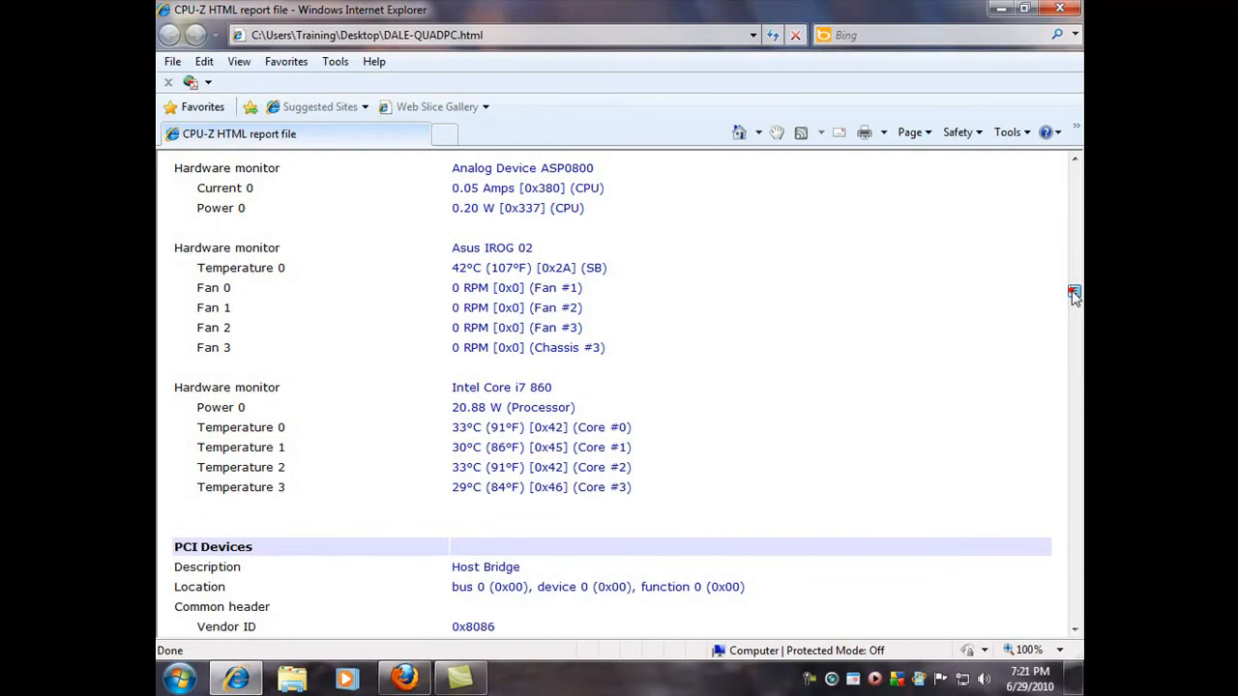
pyautogui.scroll(-3)
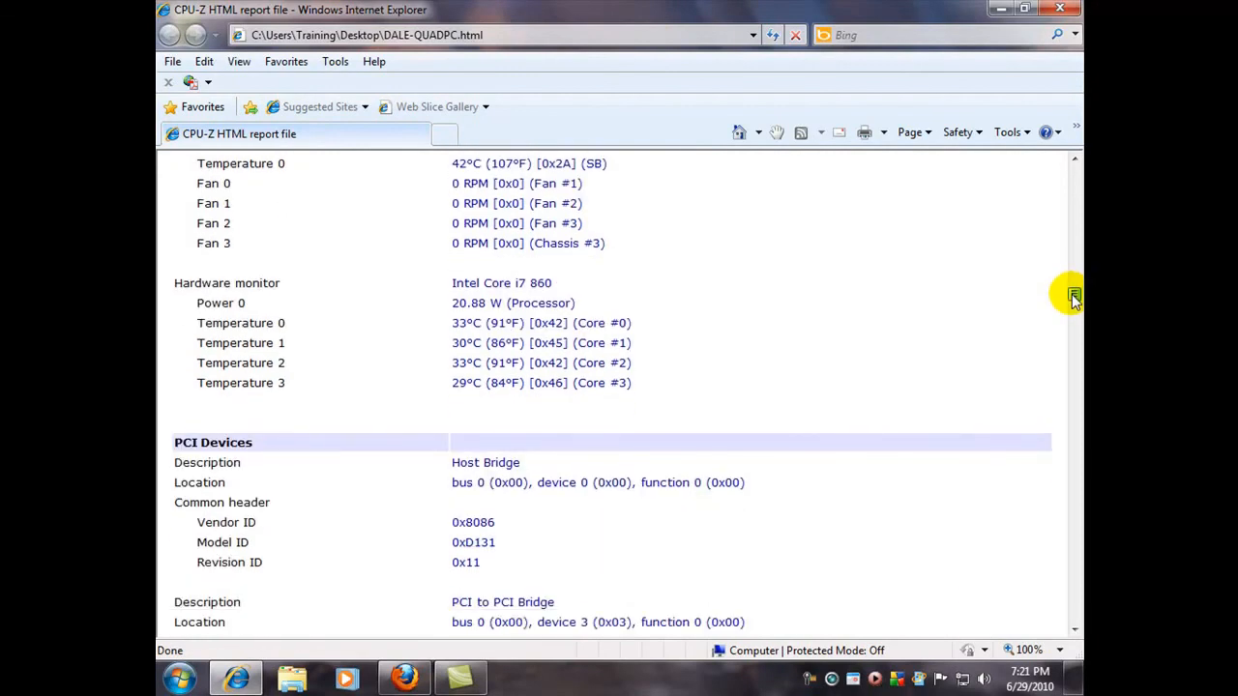
pyautogui.scroll(-3)
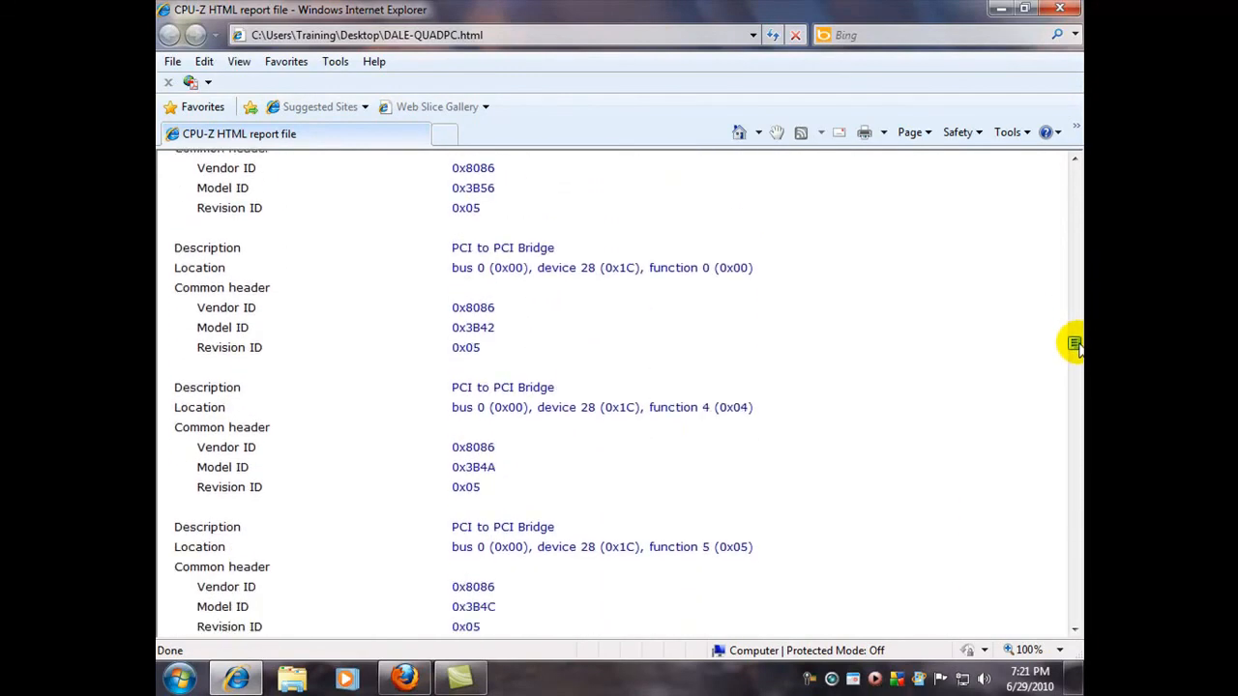
pyautogui.scroll(-3)
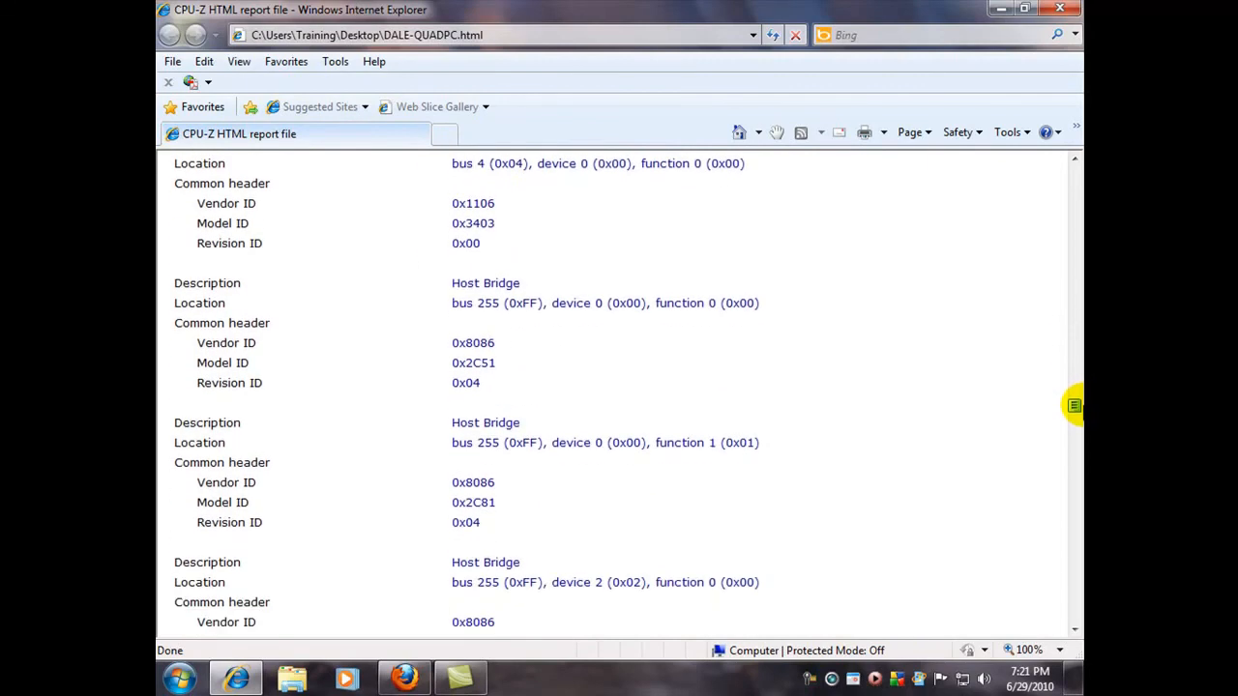
pyautogui.moveTo(586, 361)
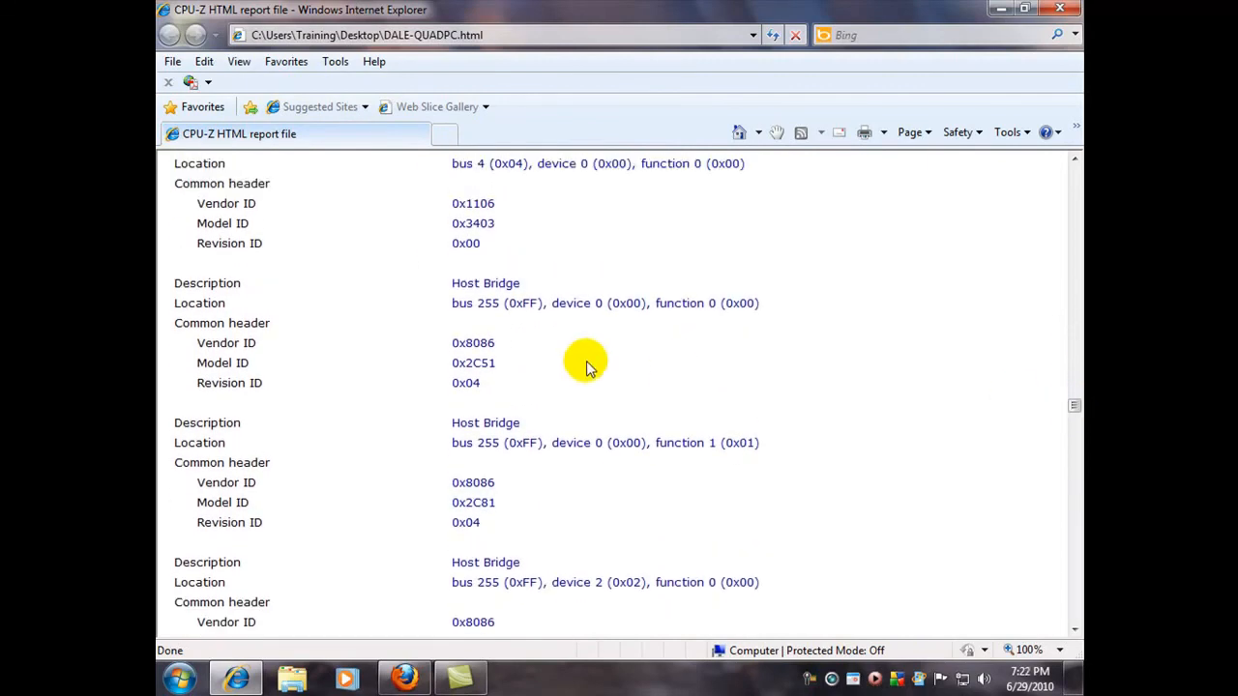
pyautogui.click(1054, 7)
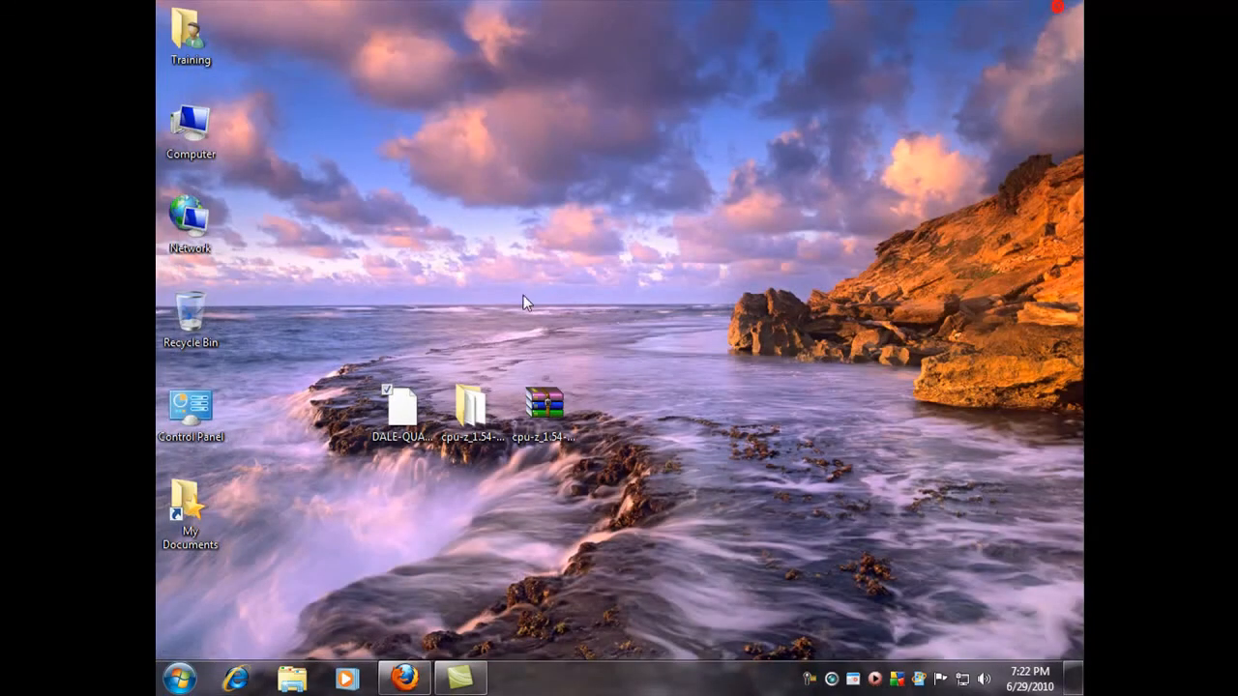